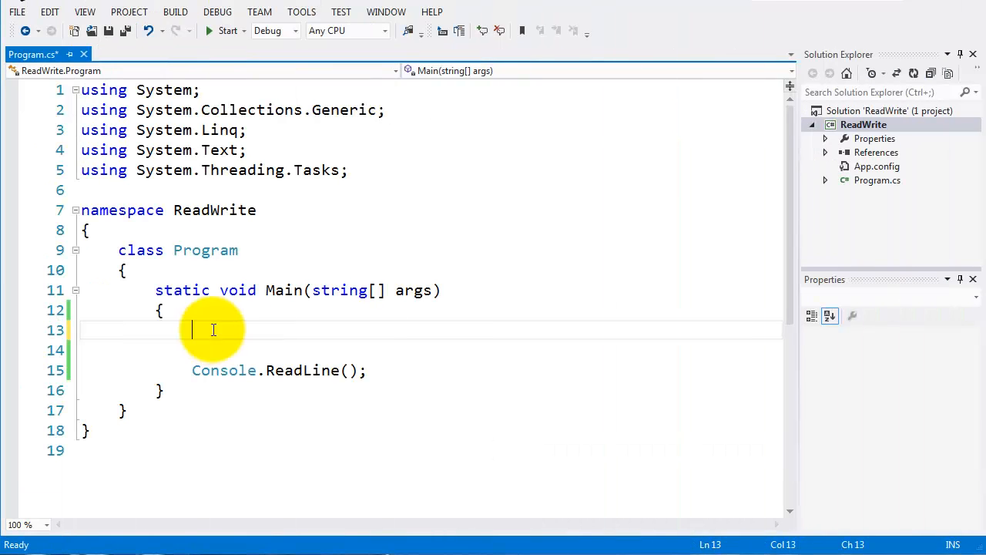
mouse_move(411, 329)
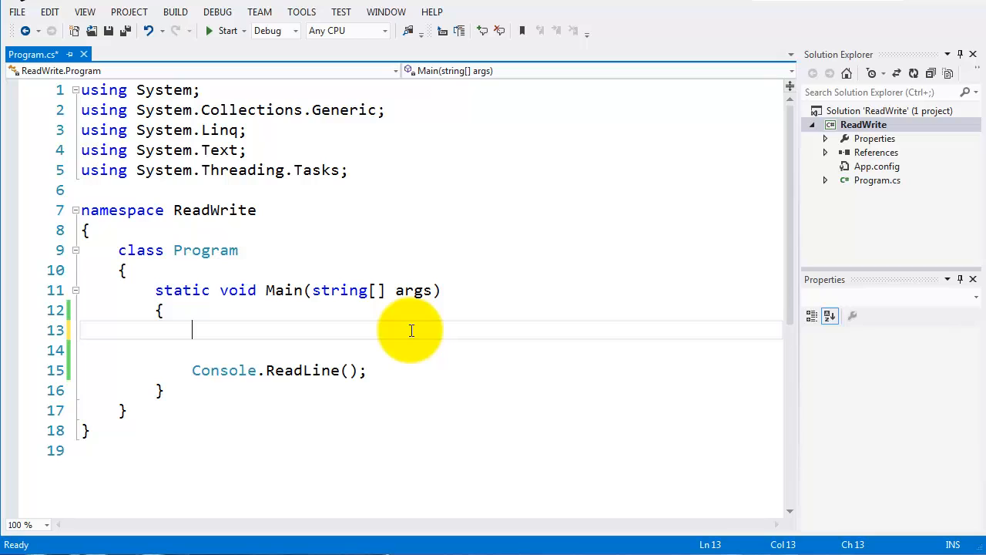
Write the declaration int a = 5, b = 9; as the first line of Main
text(int)
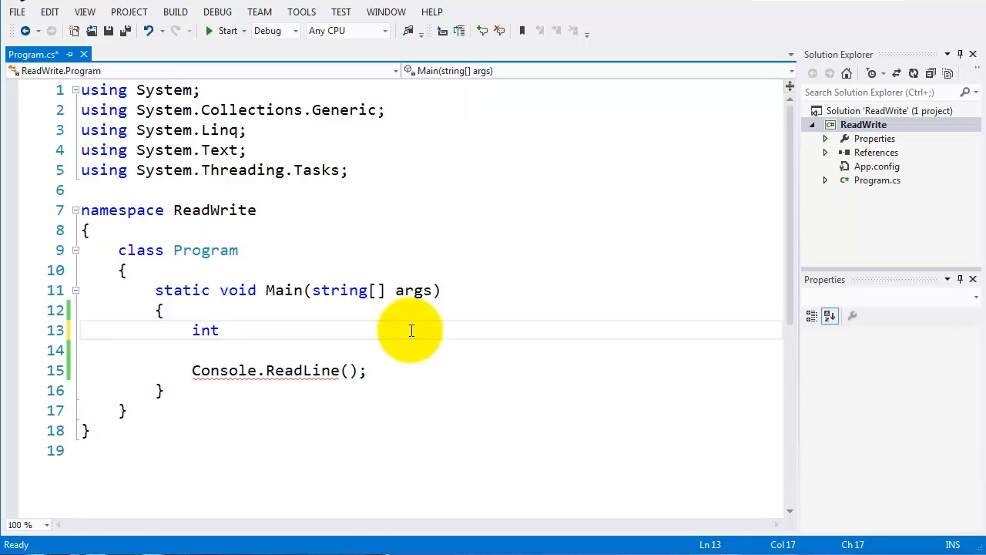
text(a =)
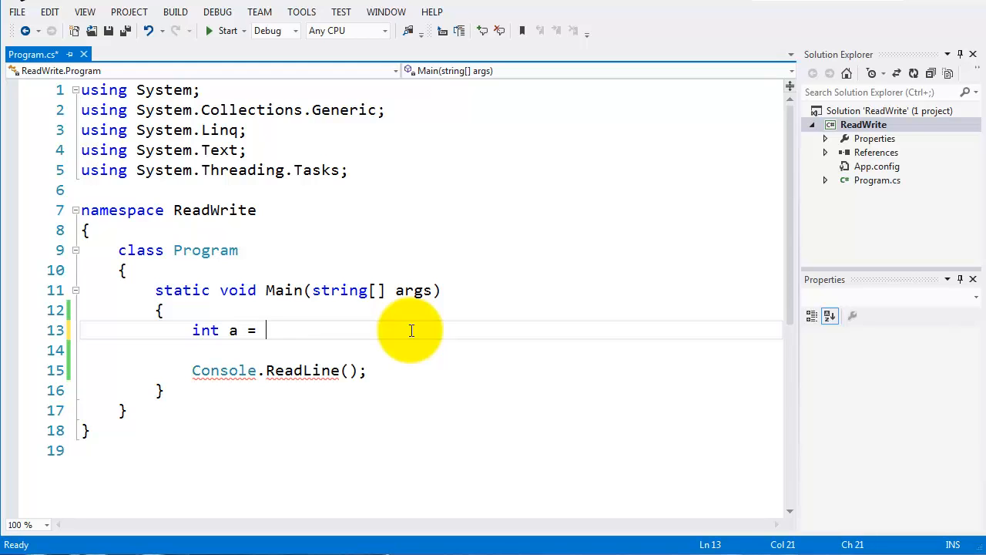
text(5)
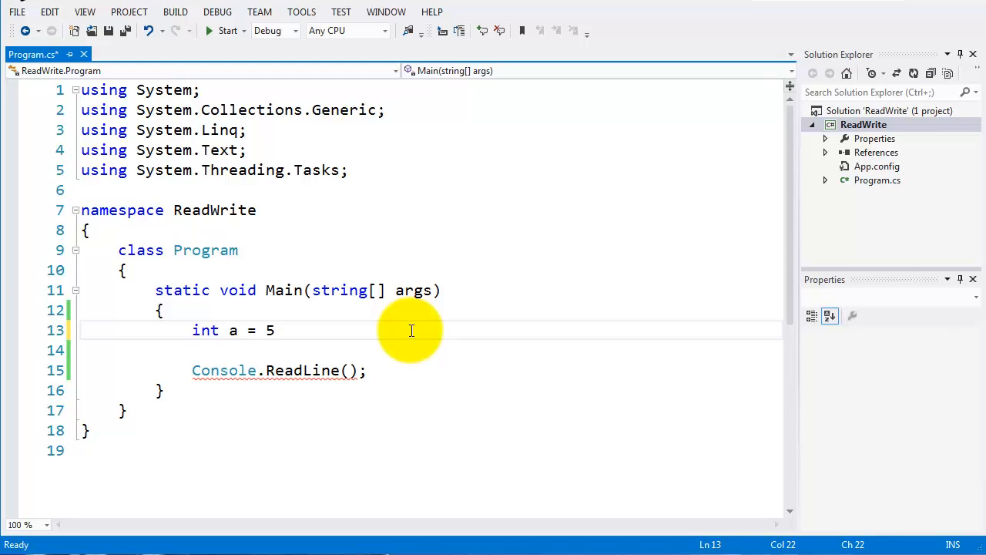
text(, b =)
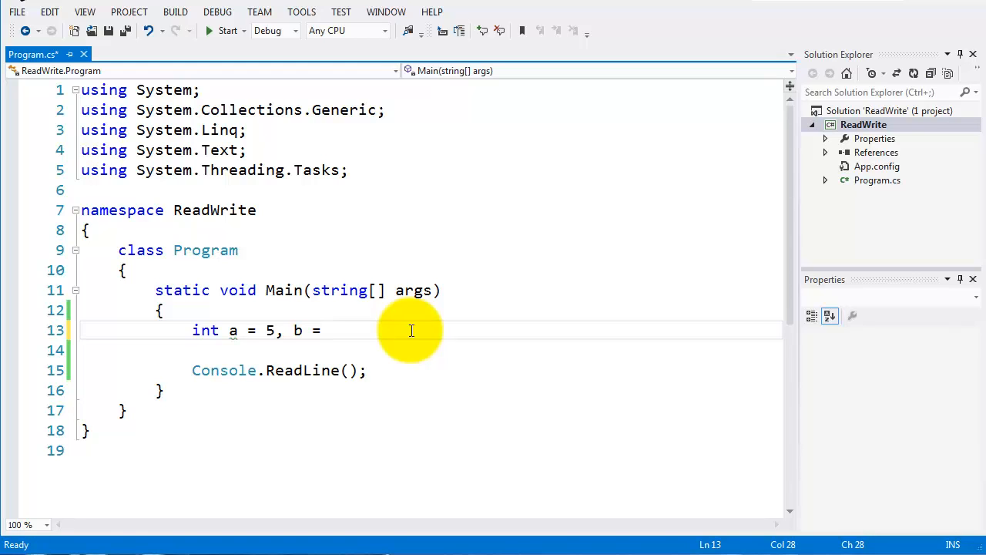
text(9)
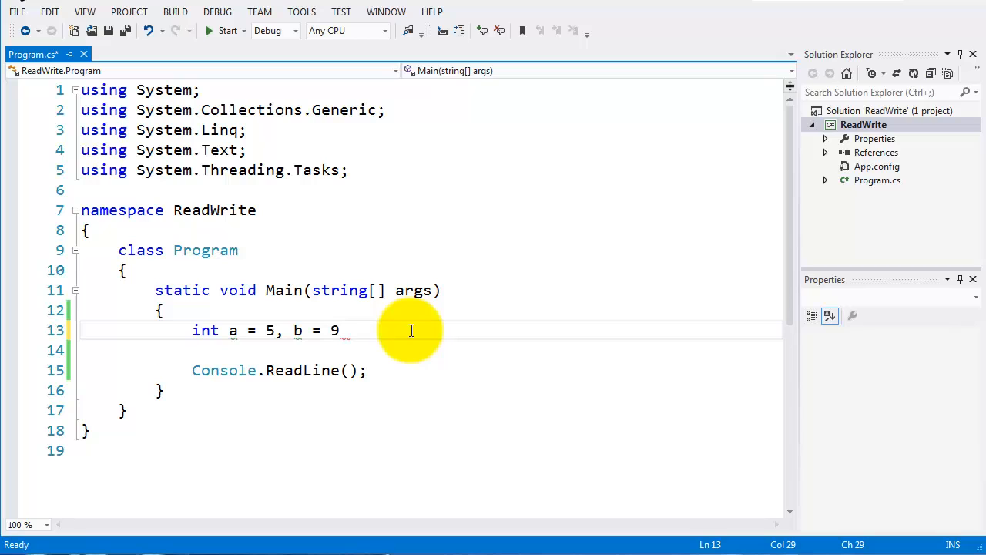
text(;)
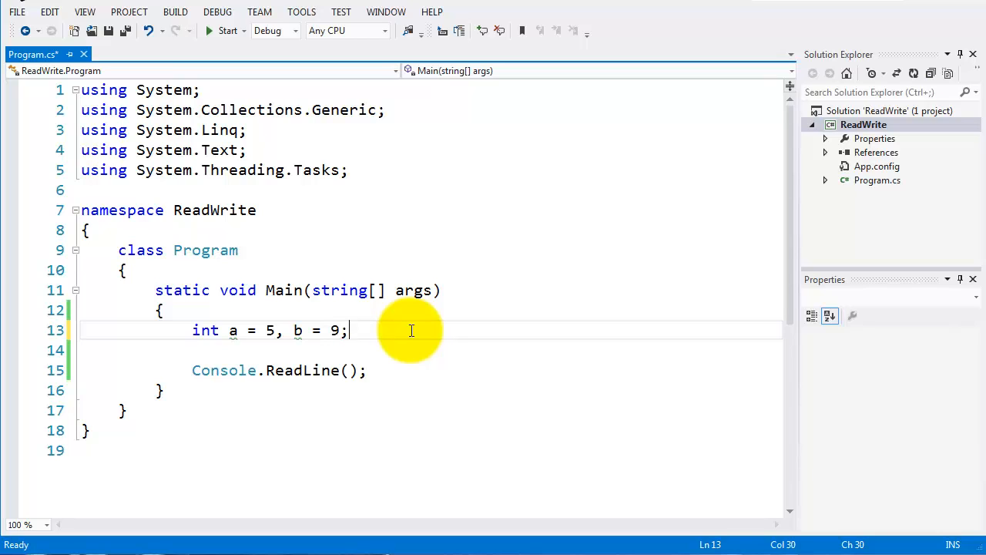
key(enter)
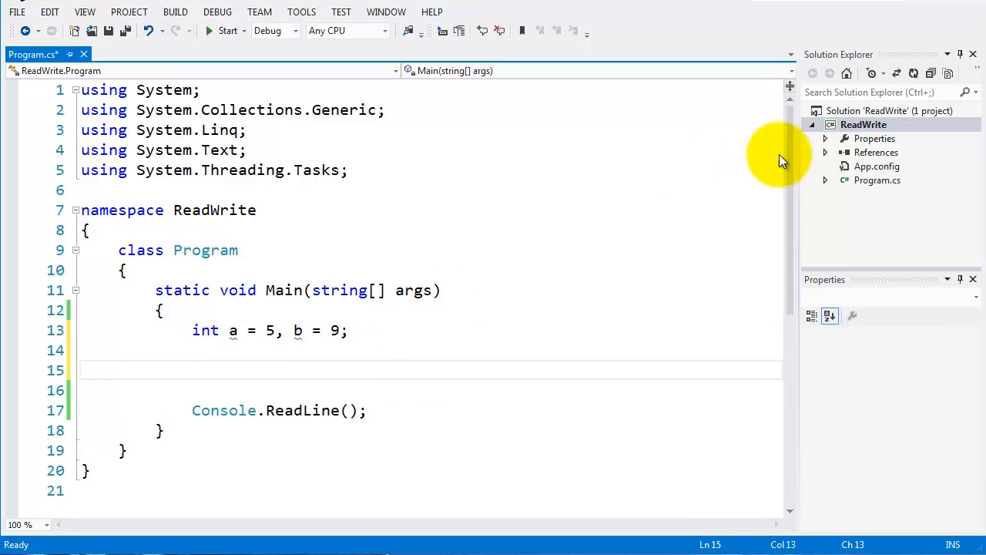
Add Console.WriteLine("Enter first number"); below the declaration
scroll(down, 3)
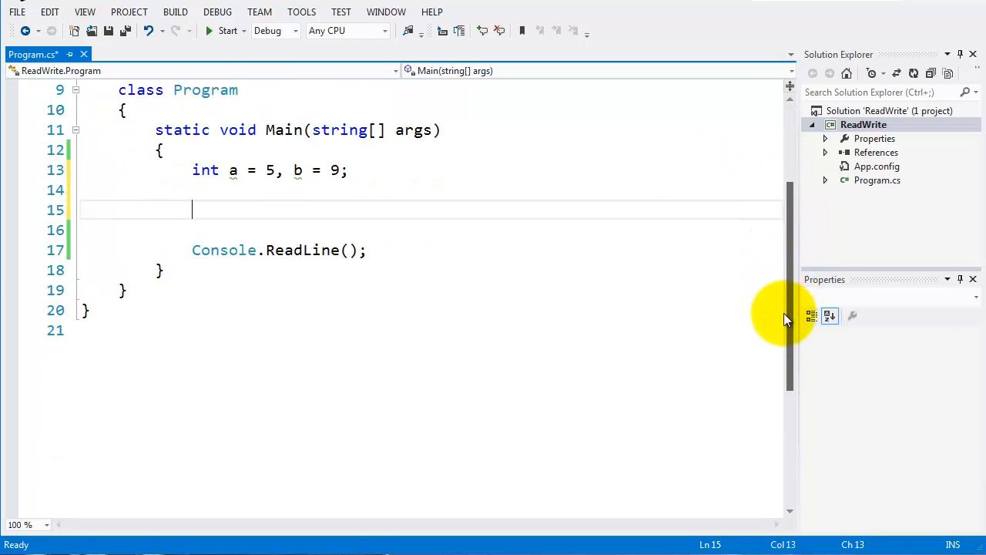
scroll(up, 3)
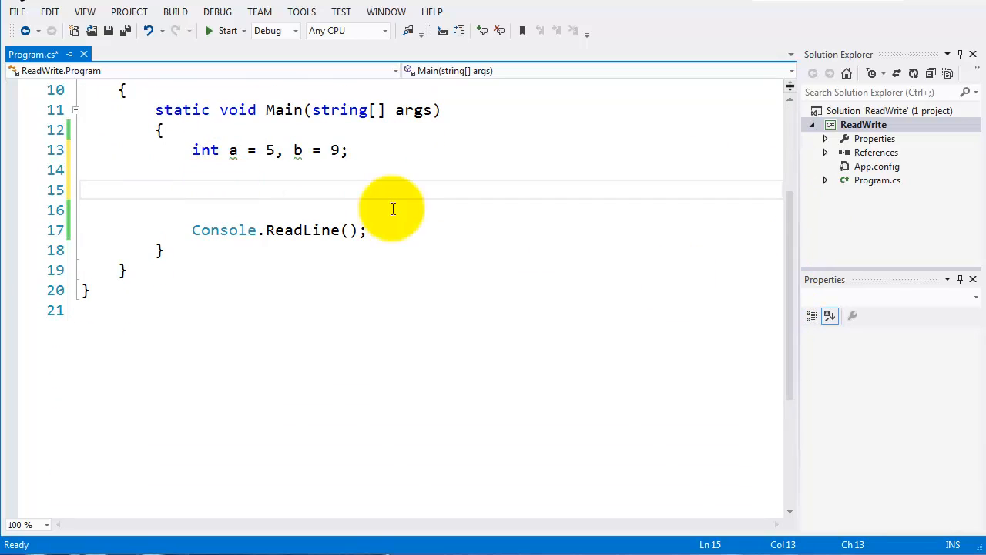
mouse_move(401, 208)
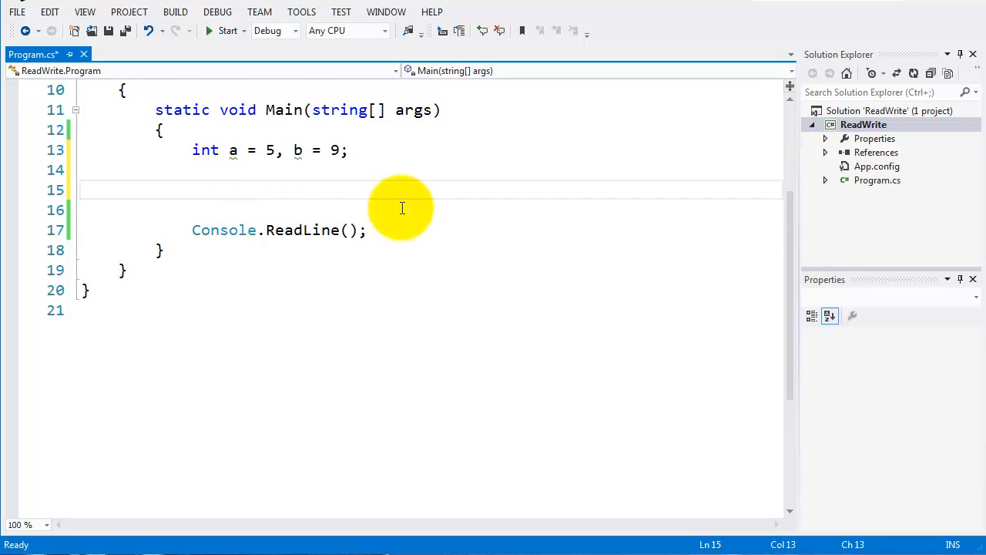
text(Console)
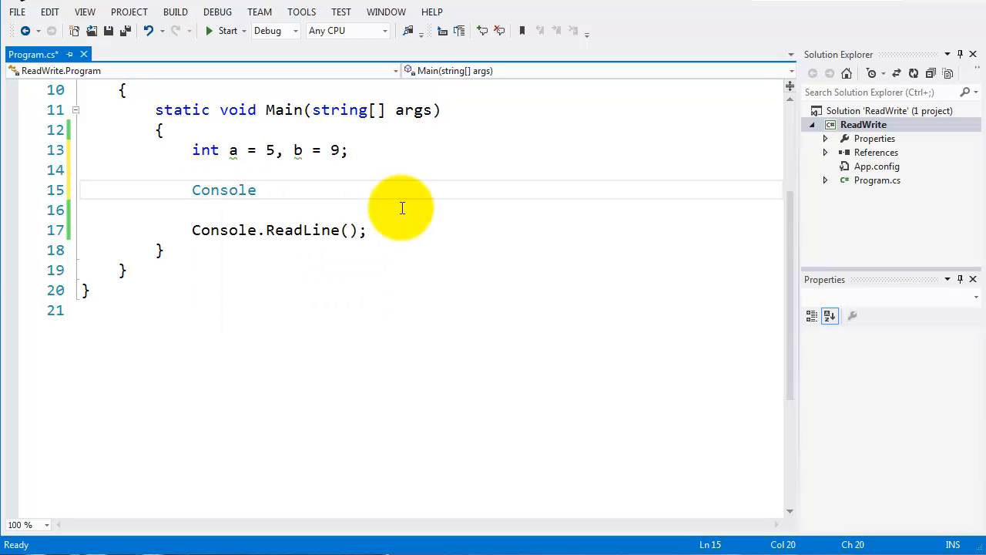
text(.WriteLine()
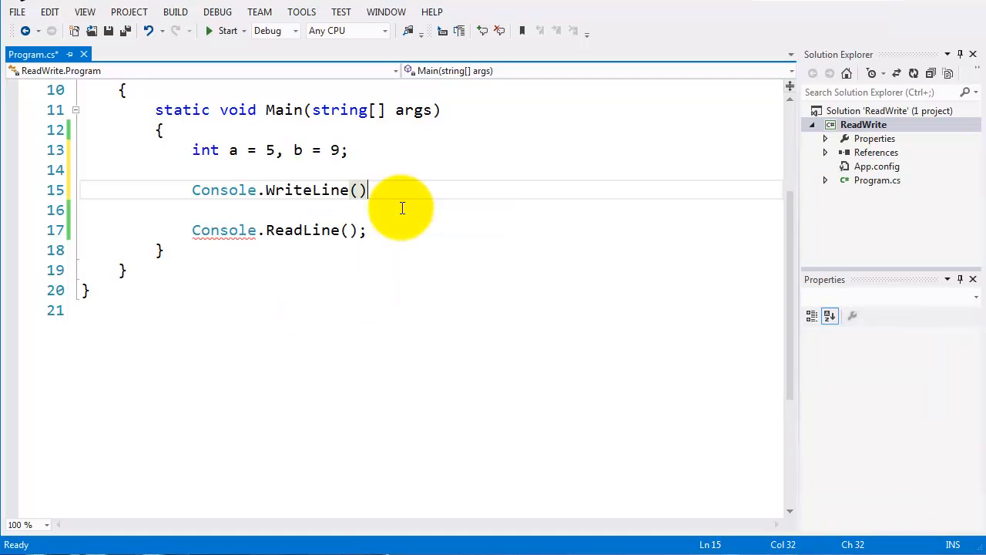
text(;)
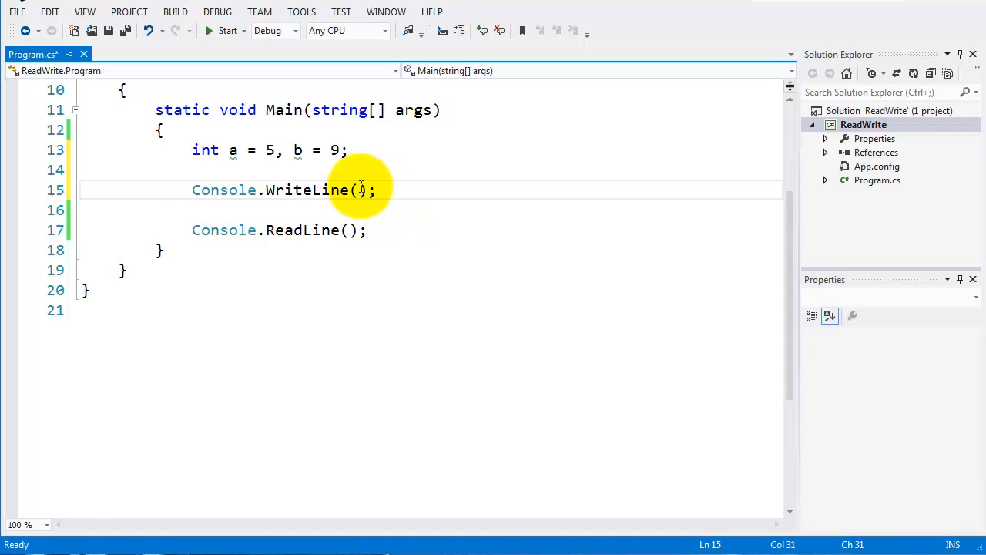
text(Enter f)
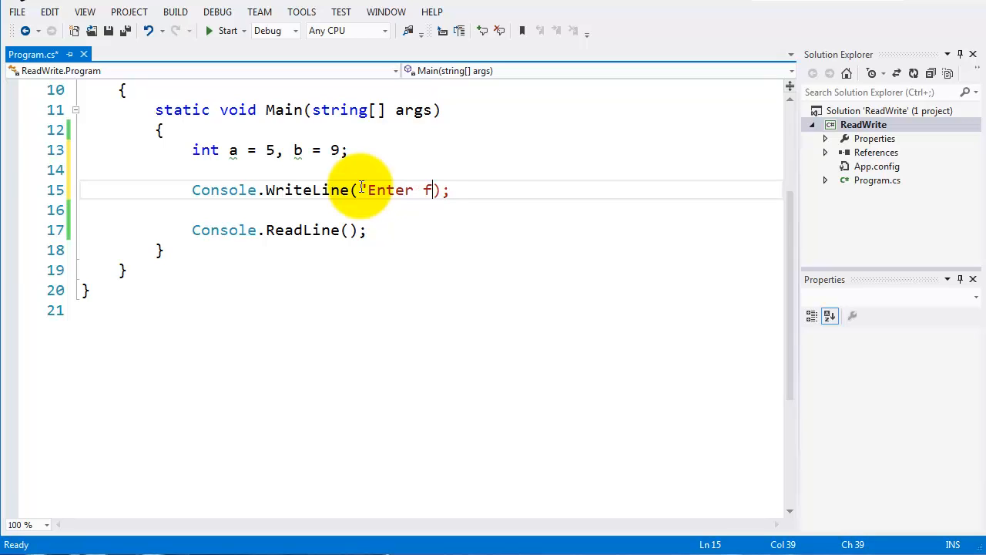
text(irst)
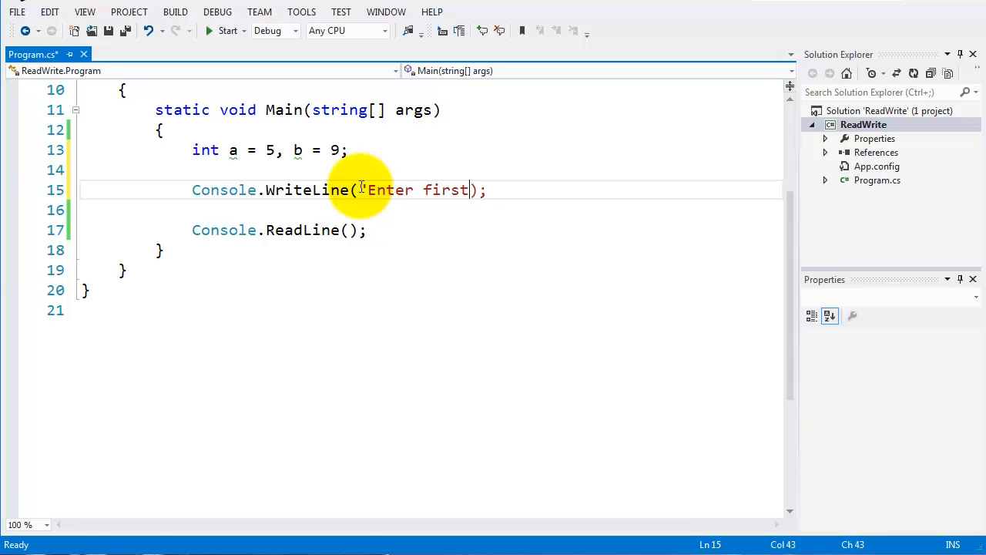
text(numbe)
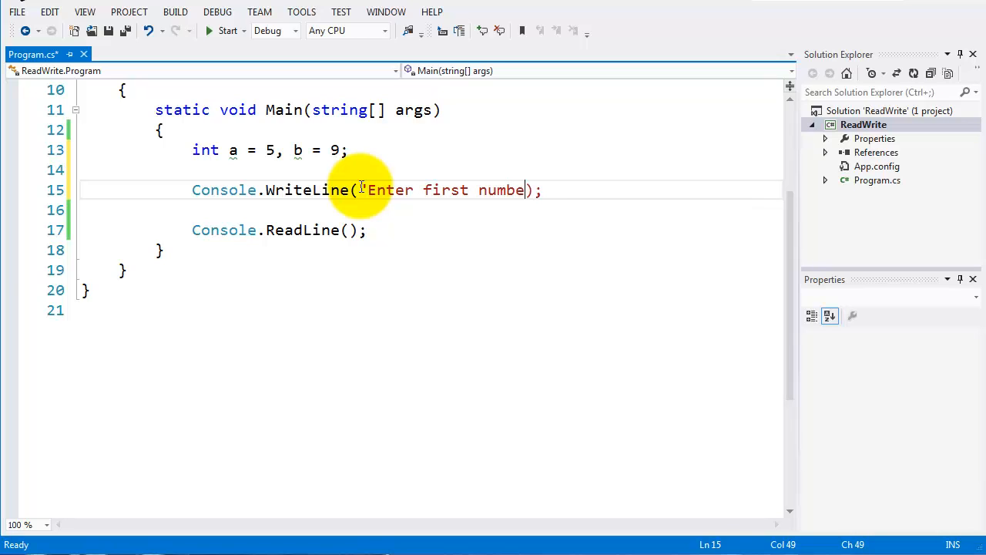
text(r")
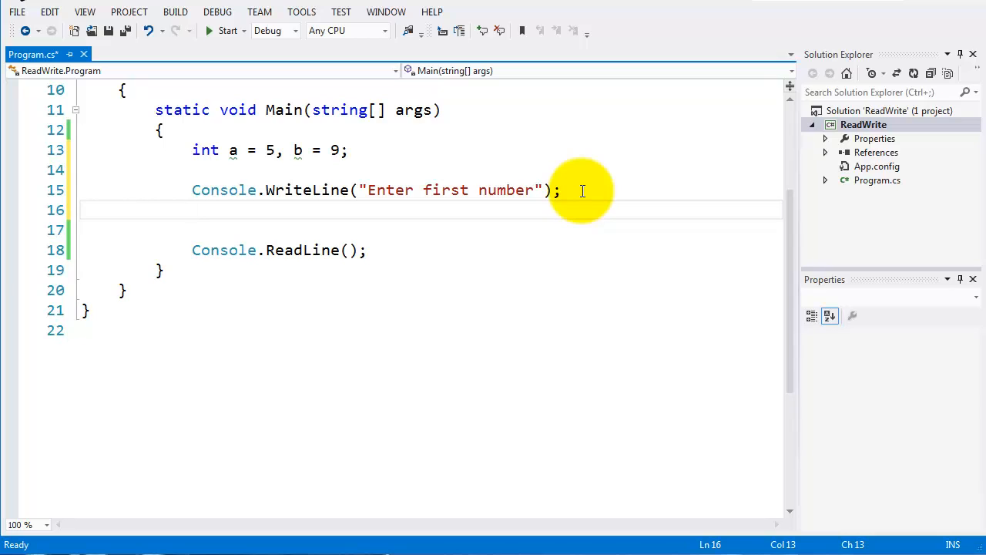
mouse_move(231, 151)
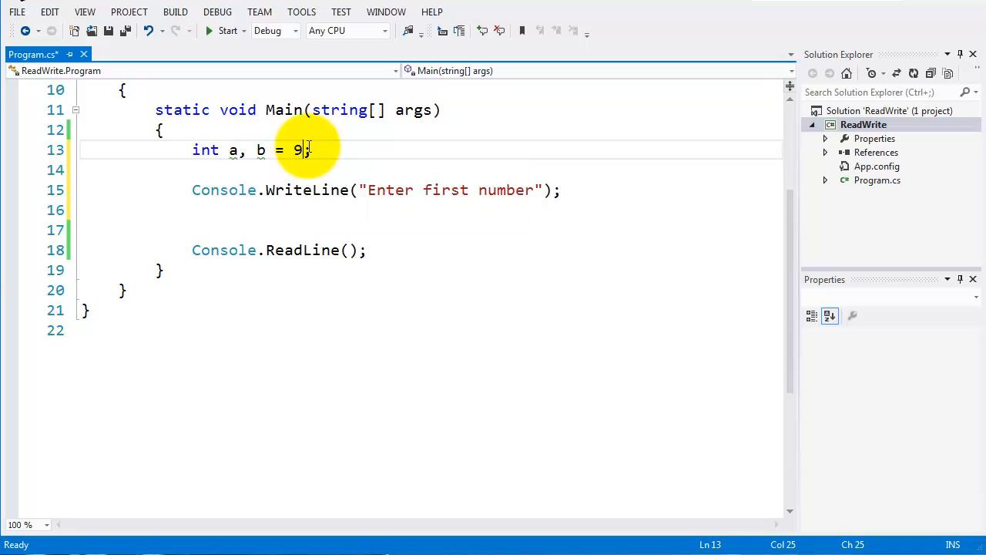
Remove the initial values so the declaration reads int a, b;
key(BackSpace)
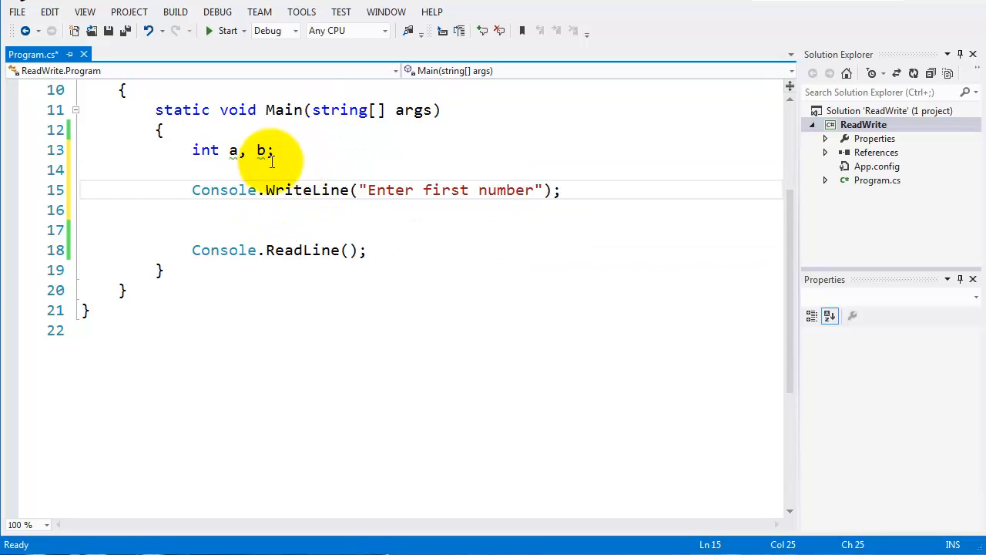
mouse_move(248, 211)
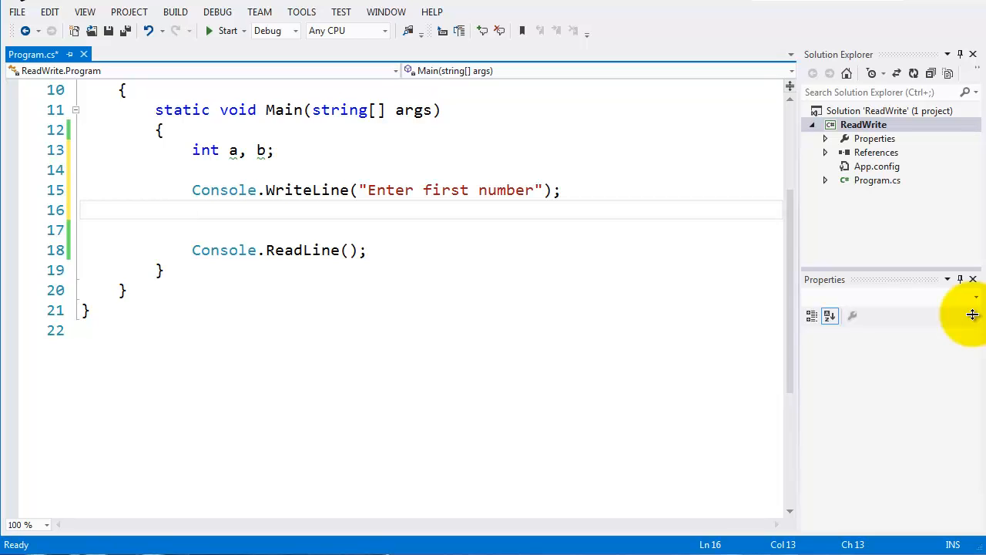
Add the line a = Console.ReadLine(); after the first prompt
text(a =)
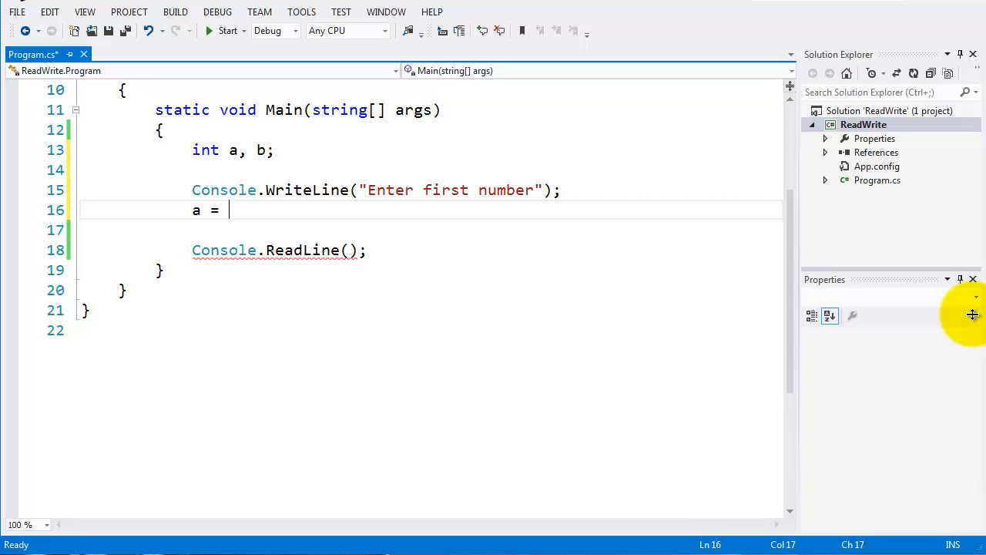
text(Con)
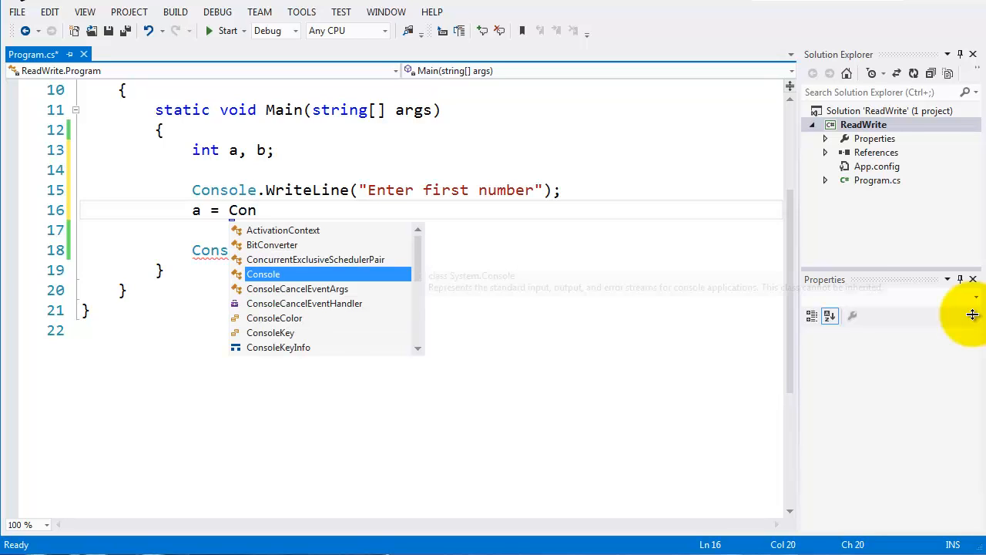
text(sole.)
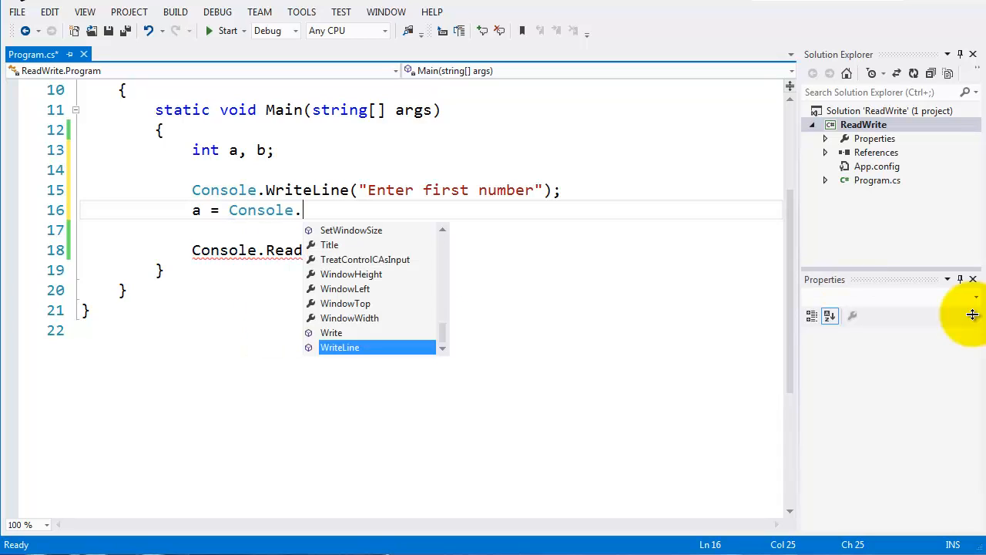
text(ReadLine()
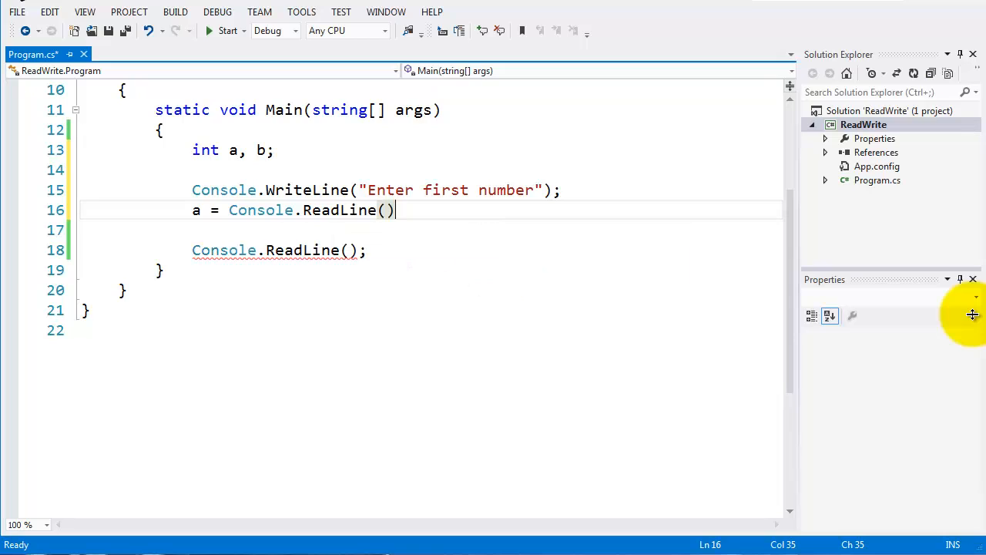
text(;)
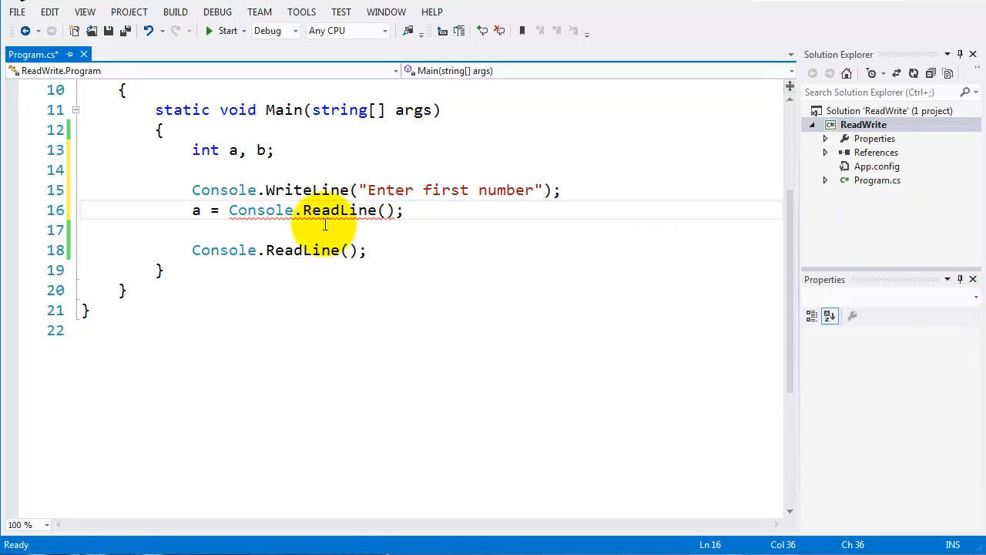
mouse_move(327, 209)
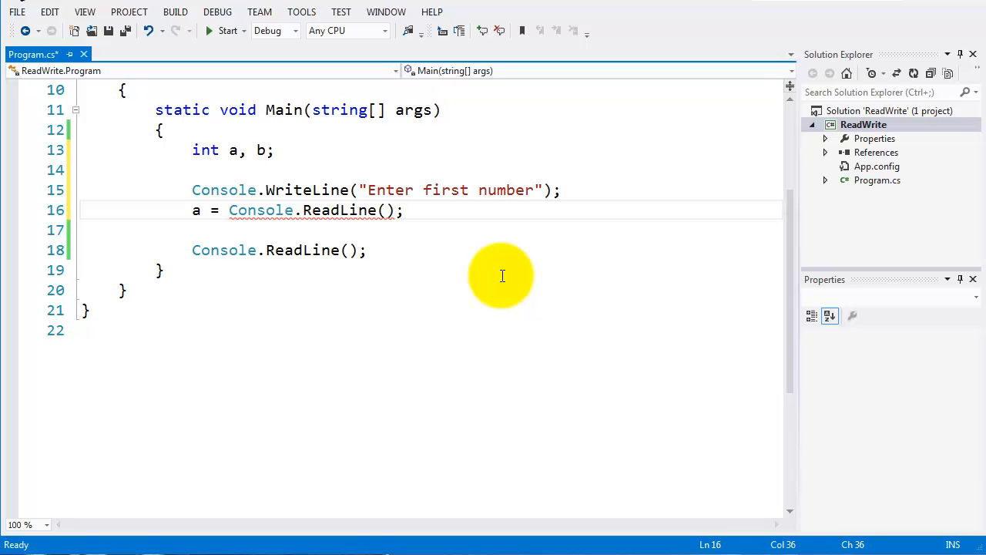
Wrap the read in int.Parse so line 16 reads a = int.Parse(Console.ReadLine());
click(241, 209)
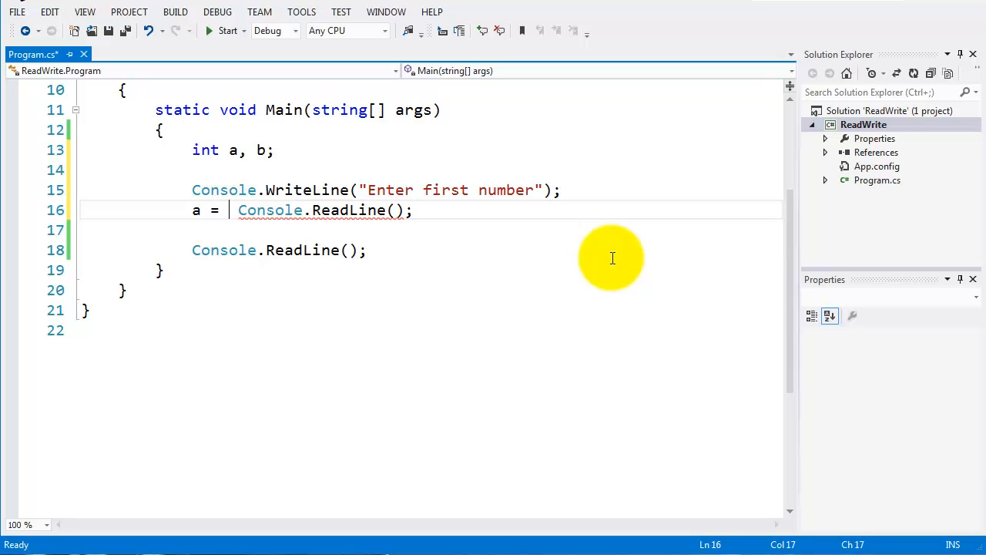
text(int)
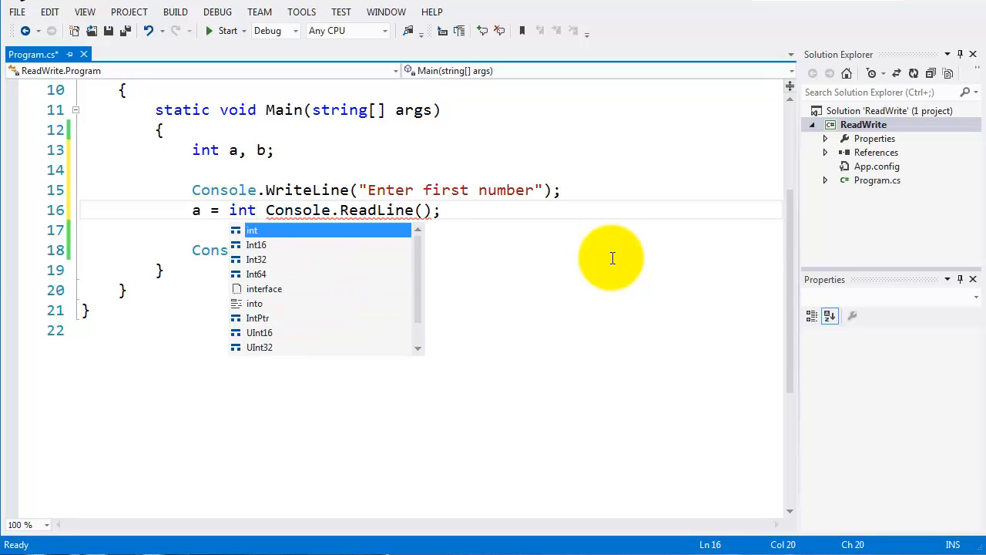
text(.)
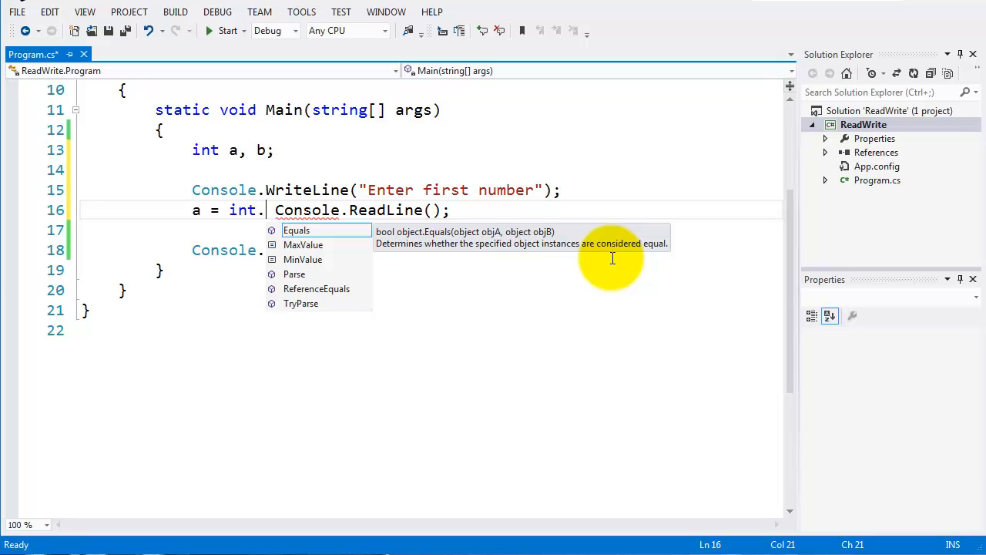
mouse_move(410, 288)
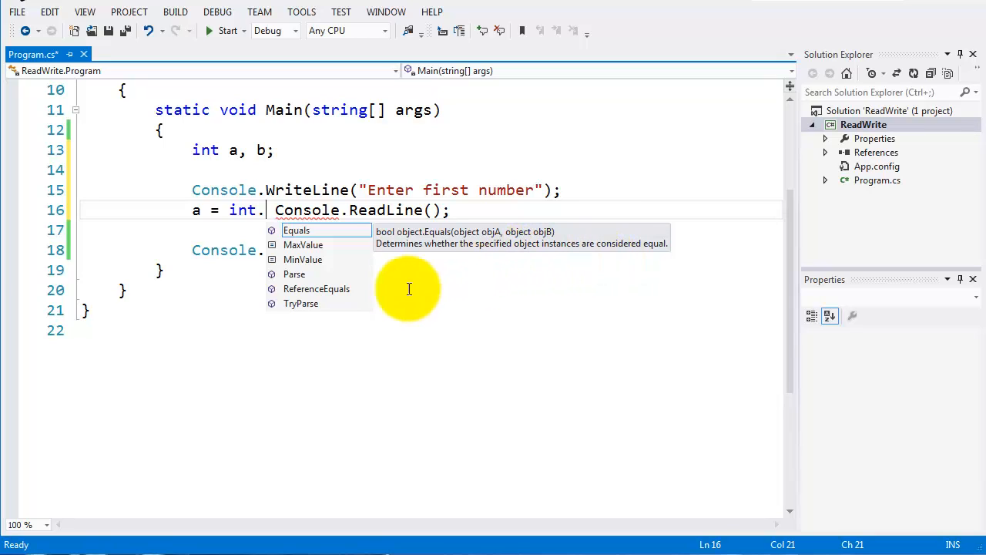
mouse_move(295, 281)
text(Parse)
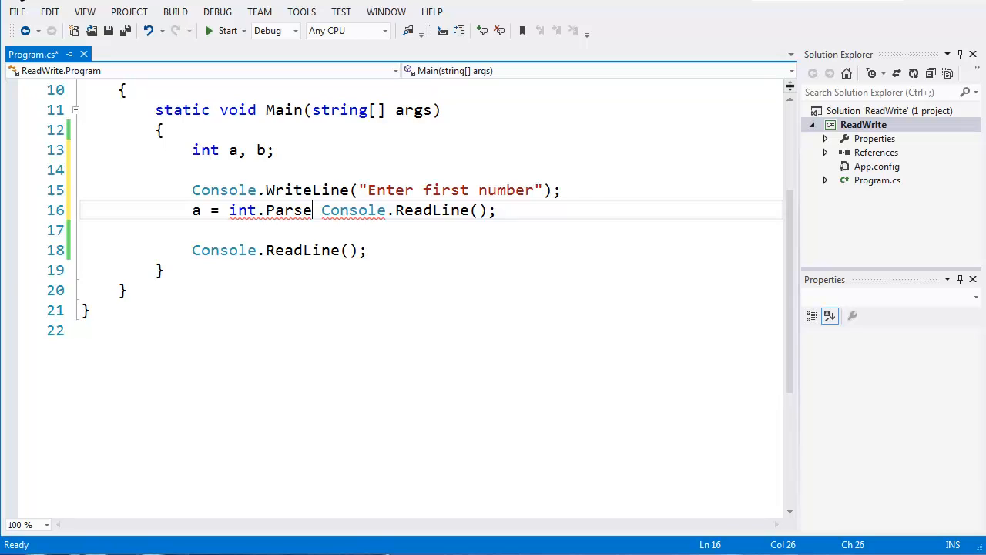
text(())
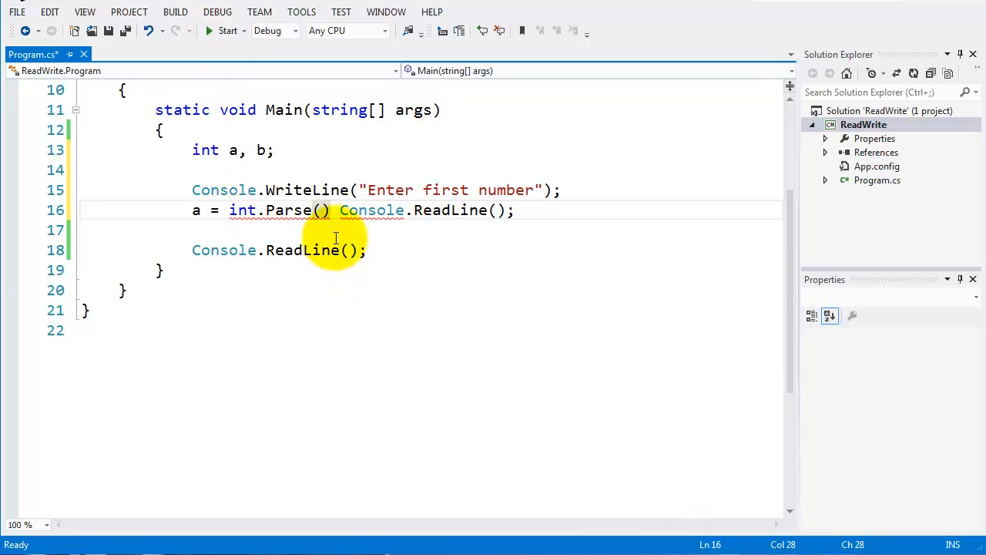
mouse_move(422, 453)
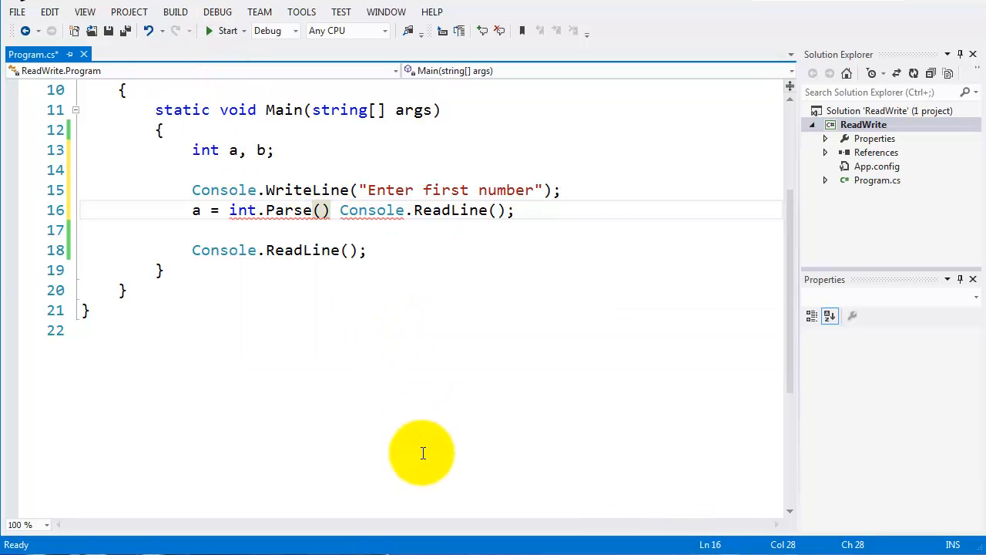
mouse_move(435, 449)
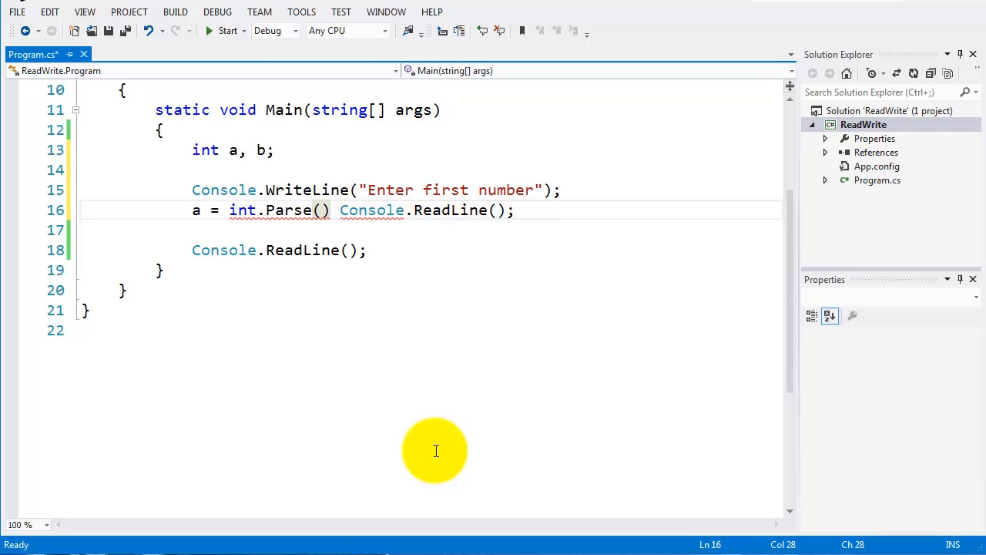
mouse_move(397, 210)
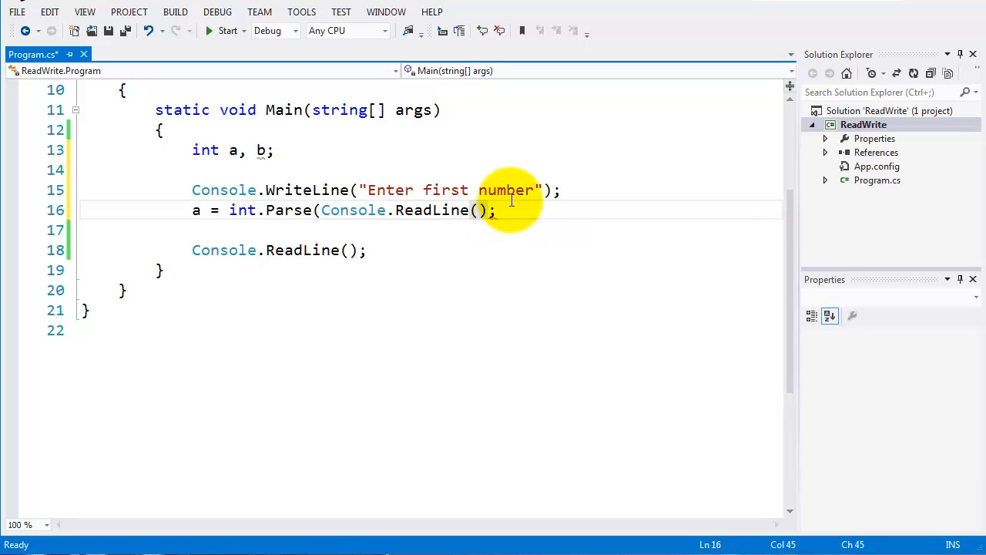
text())
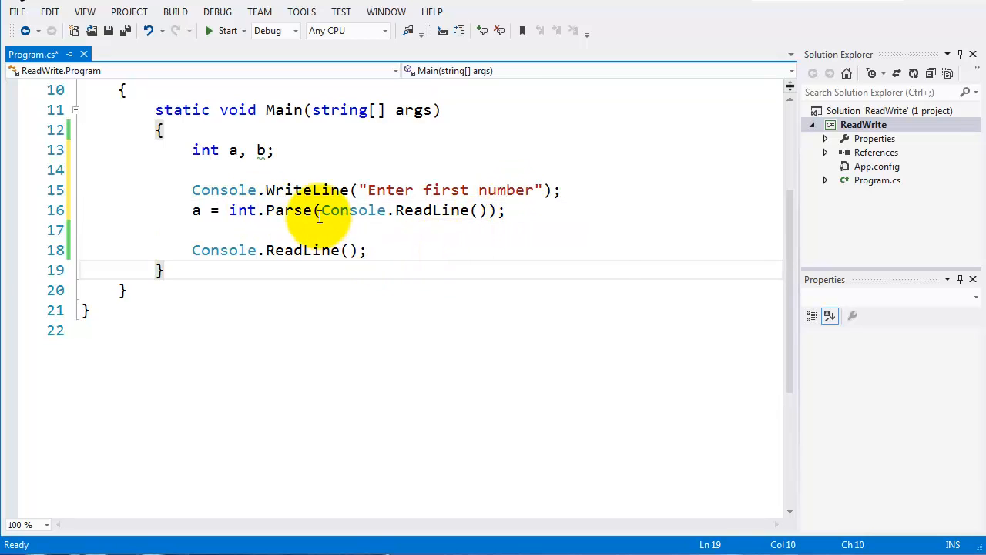
mouse_move(292, 210)
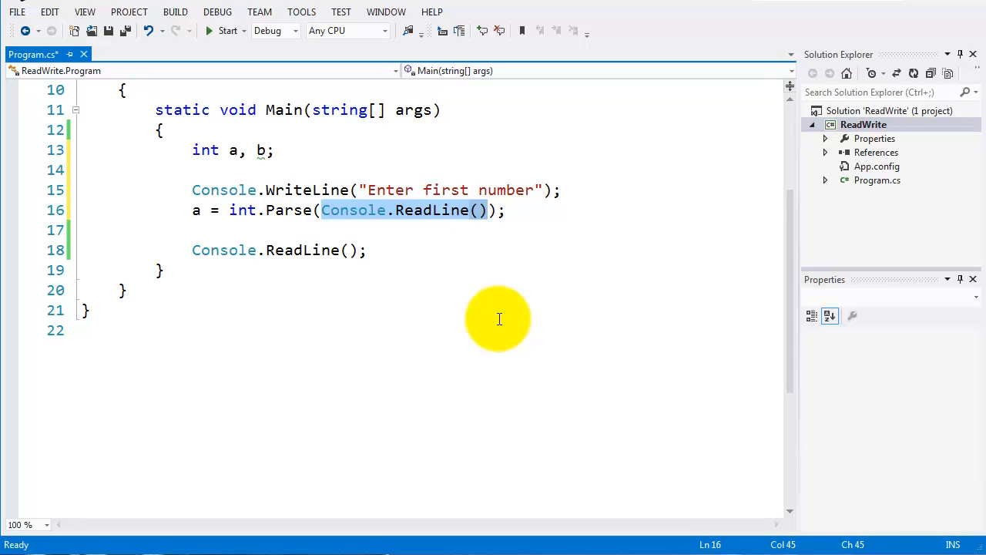
mouse_move(449, 225)
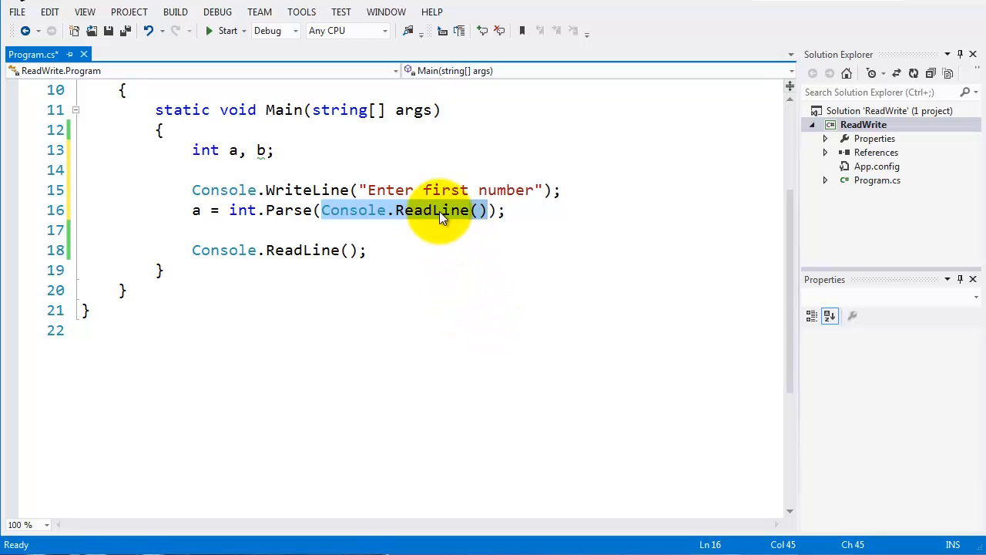
mouse_move(277, 210)
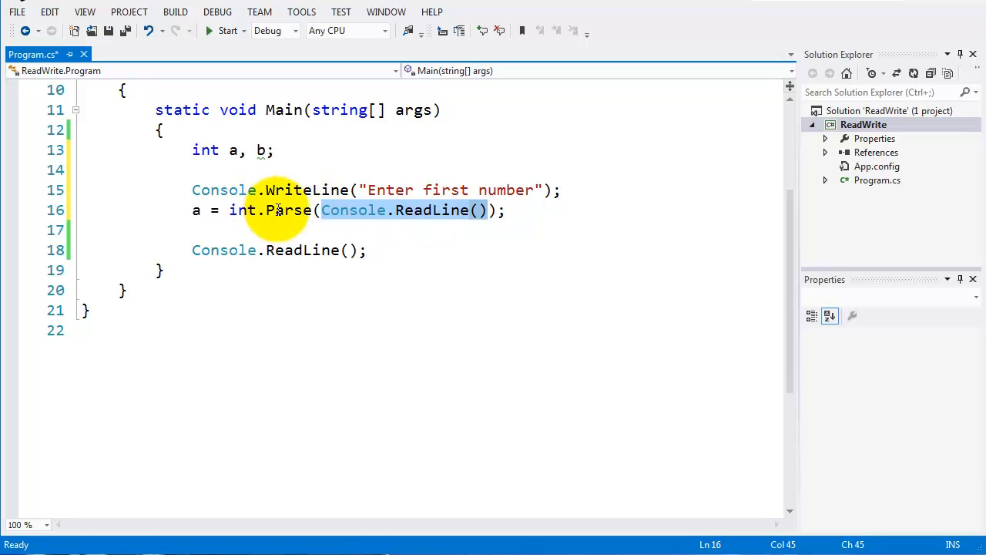
mouse_move(244, 210)
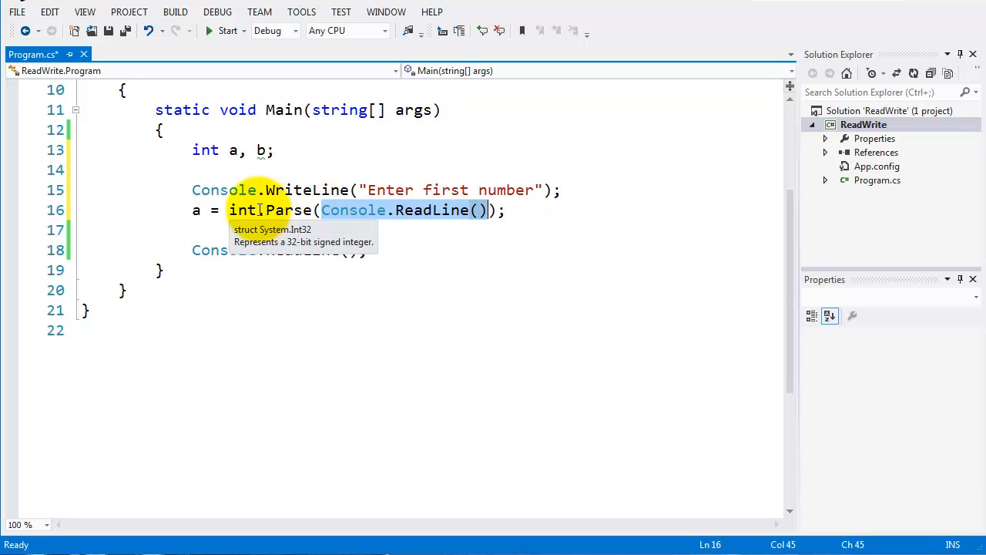
click(199, 210)
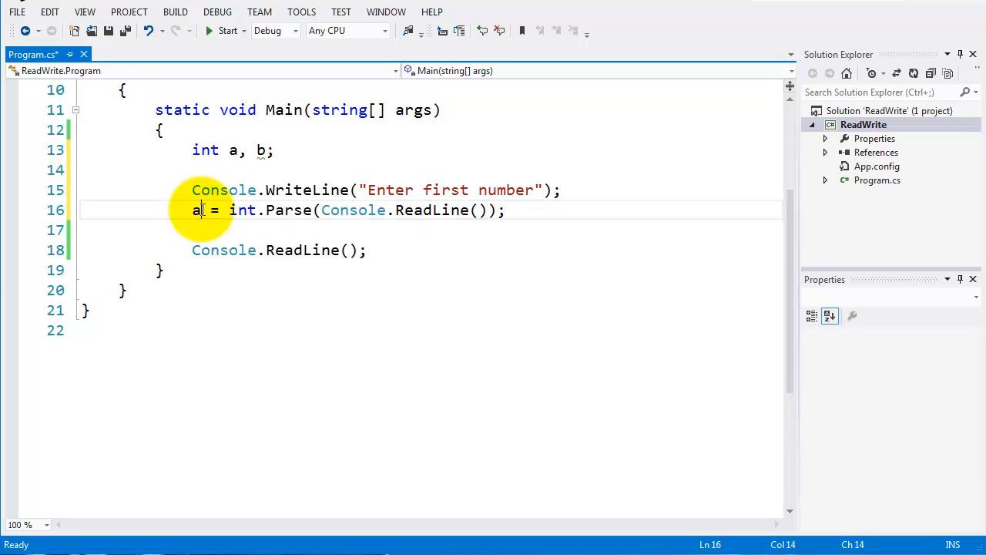
mouse_move(224, 249)
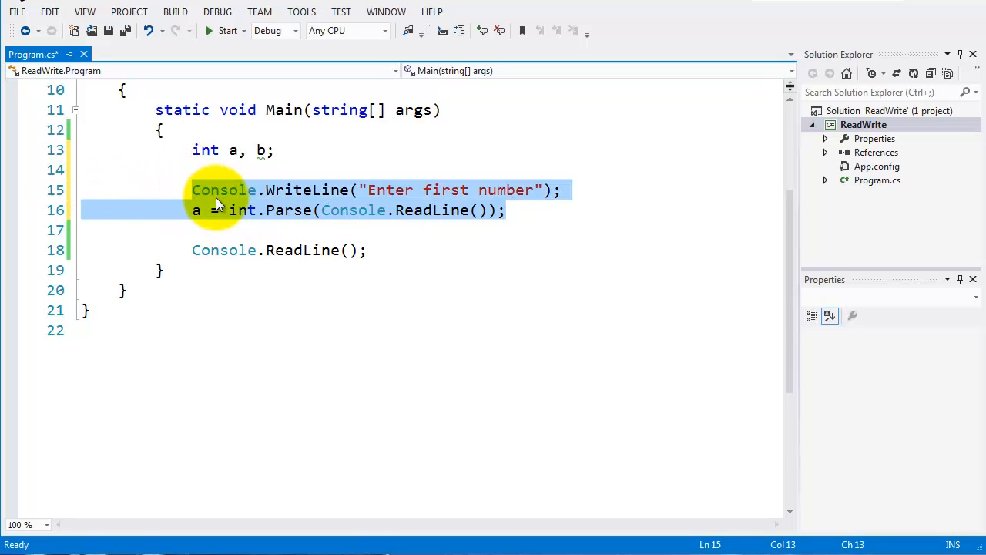
Duplicate the prompt and read lines for an Enter second number prompt parsed into b
right_click(219, 204)
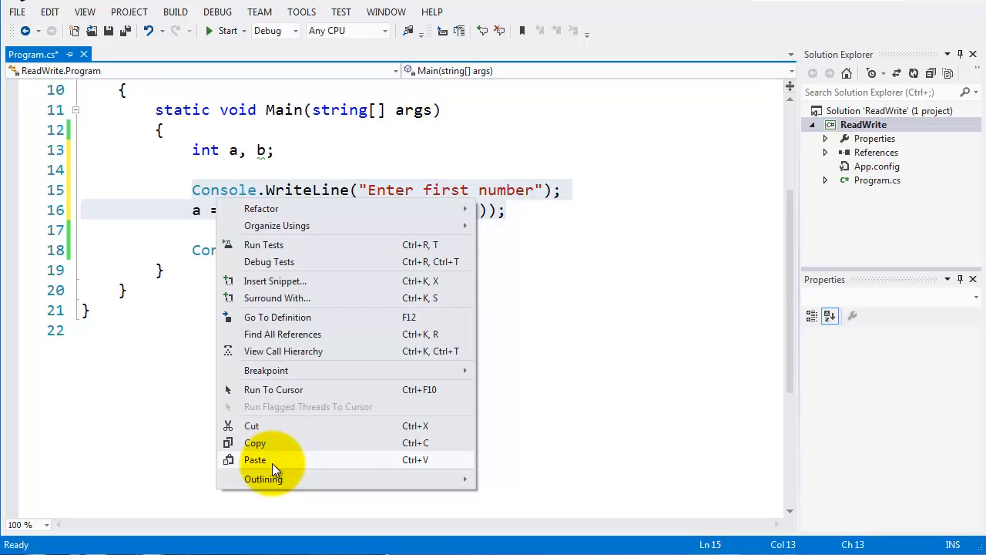
click(256, 459)
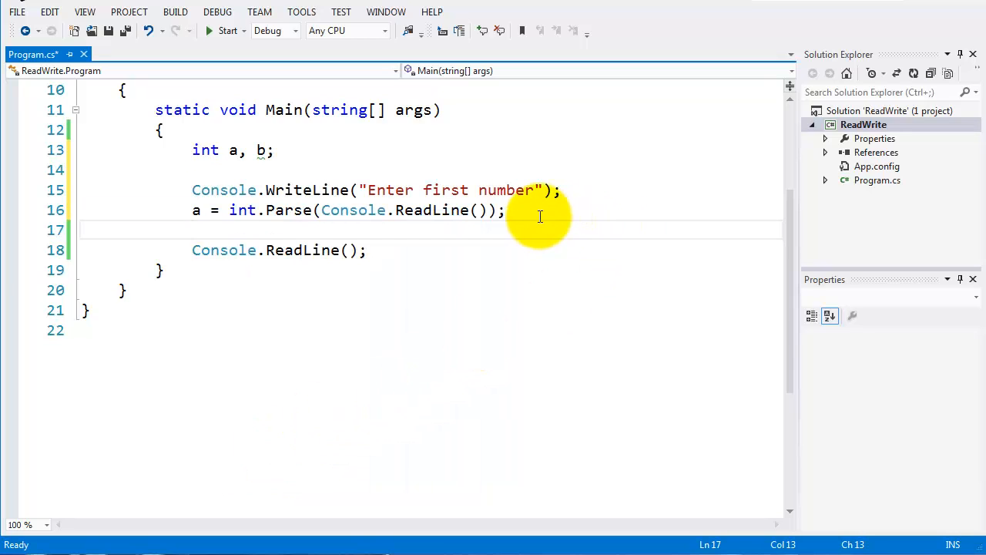
right_click(339, 235)
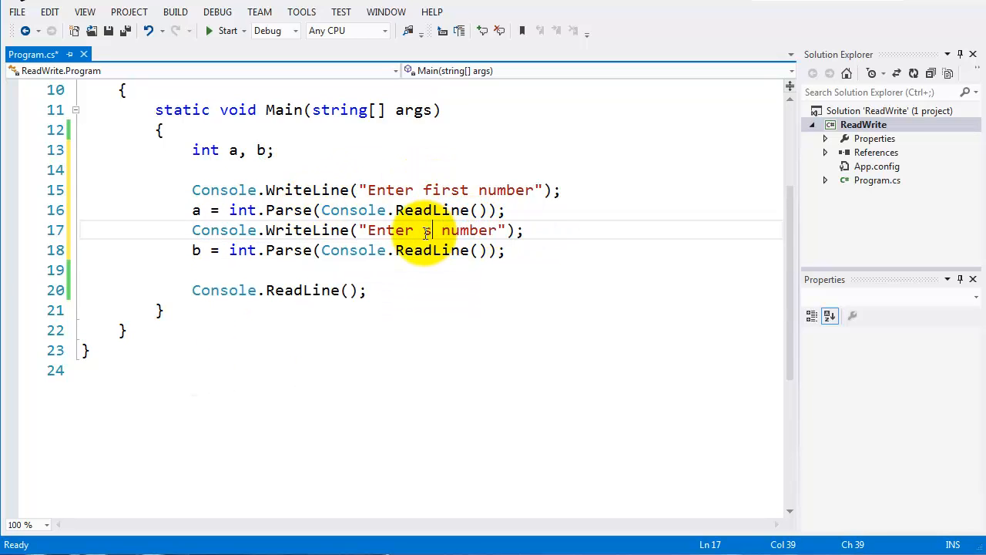
text(econd)
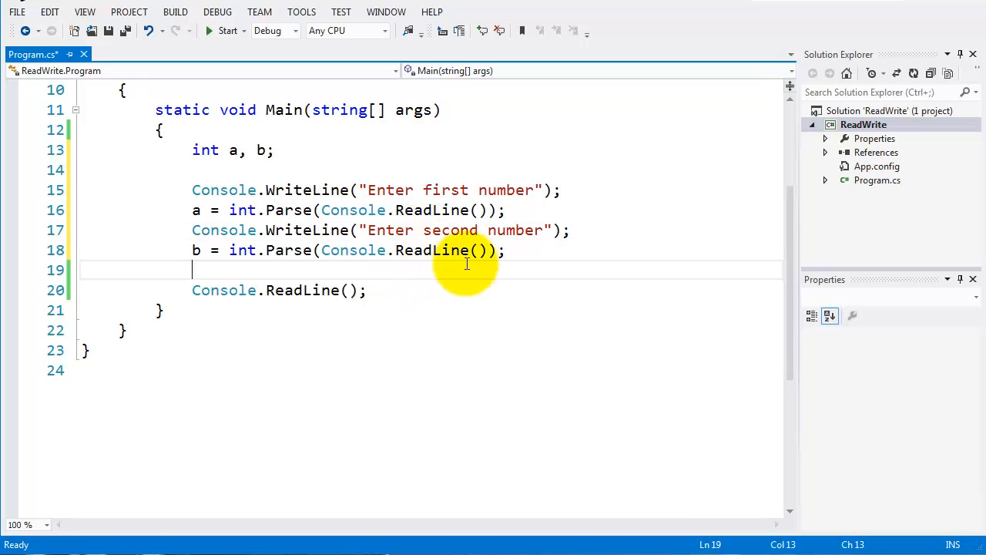
click(506, 250)
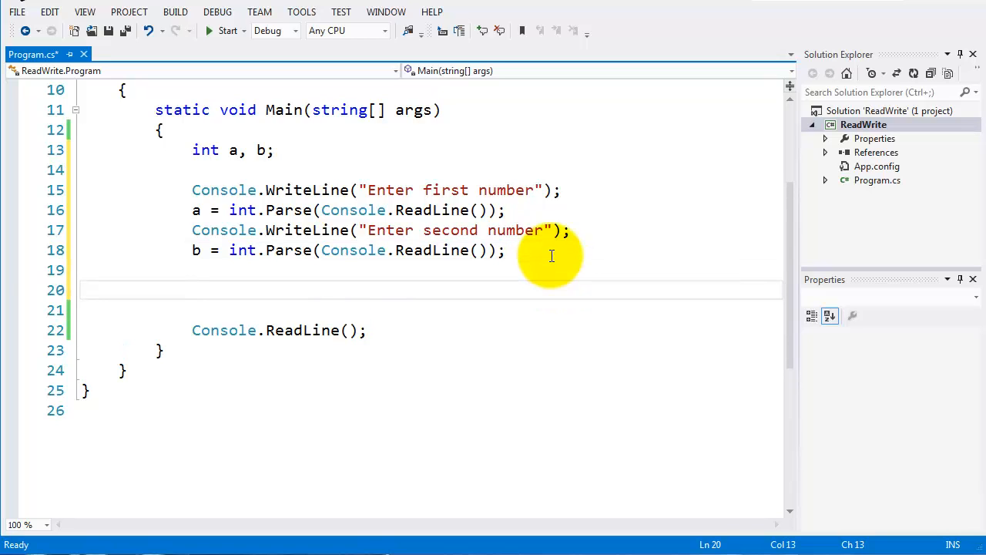
mouse_move(342, 222)
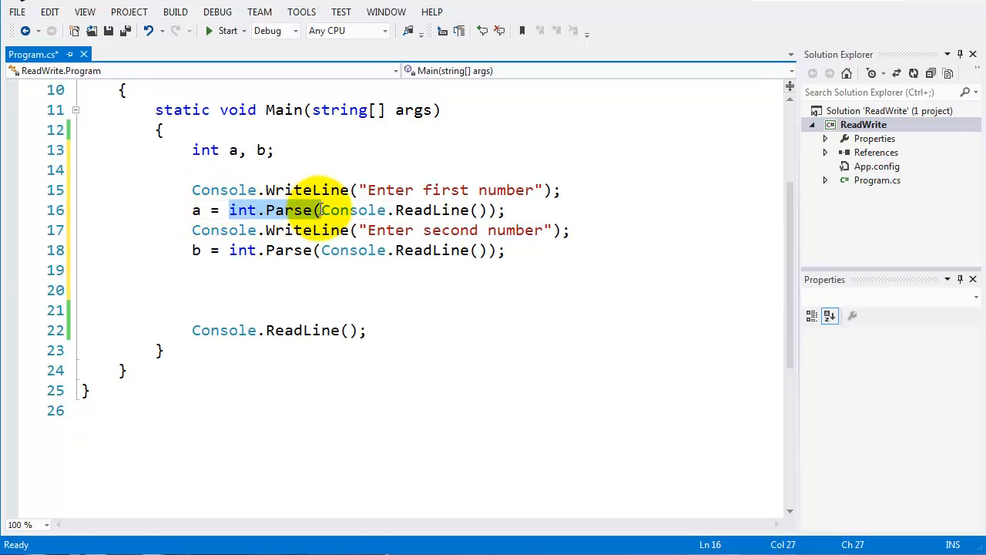
click(454, 269)
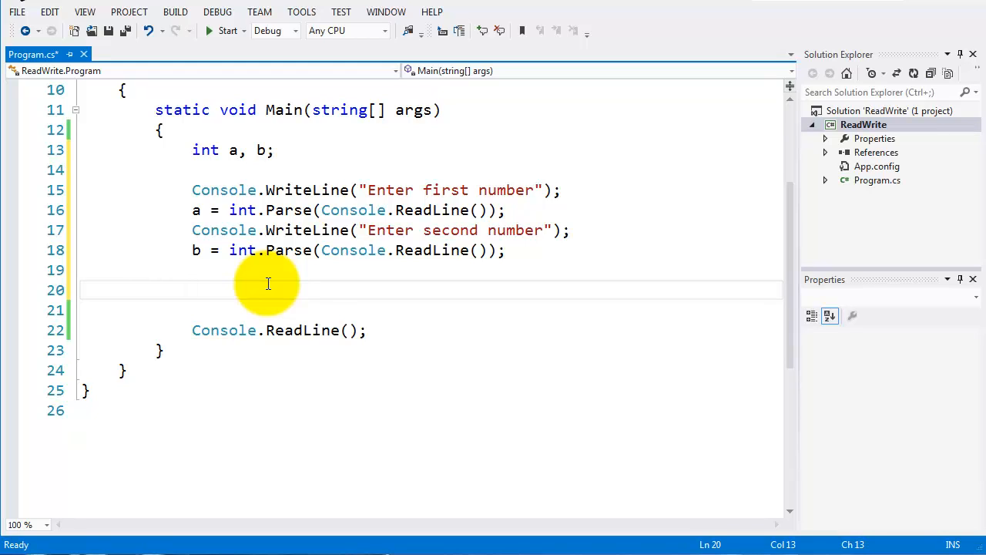
Add ans to the int declaration and compute ans = a * b; after the reads
click(191, 289)
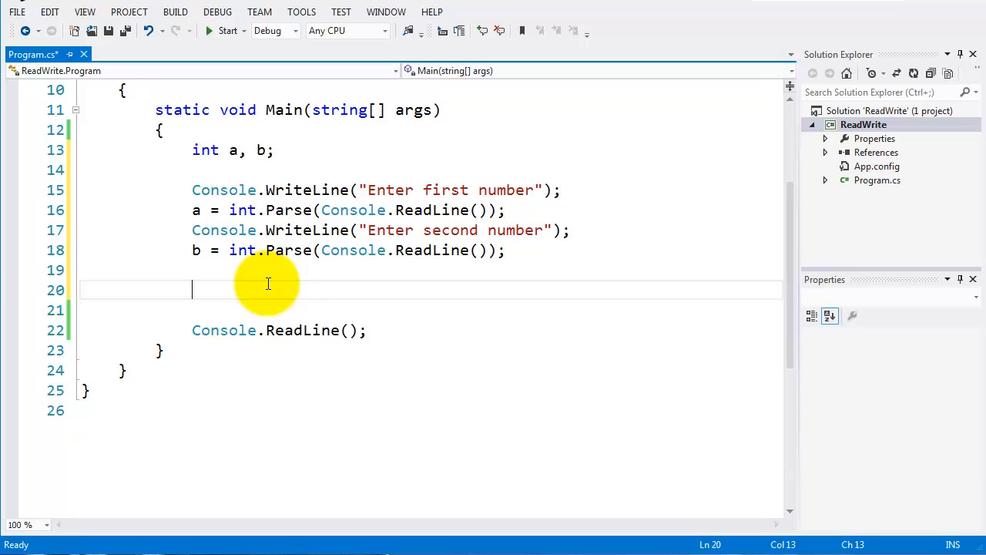
mouse_move(268, 274)
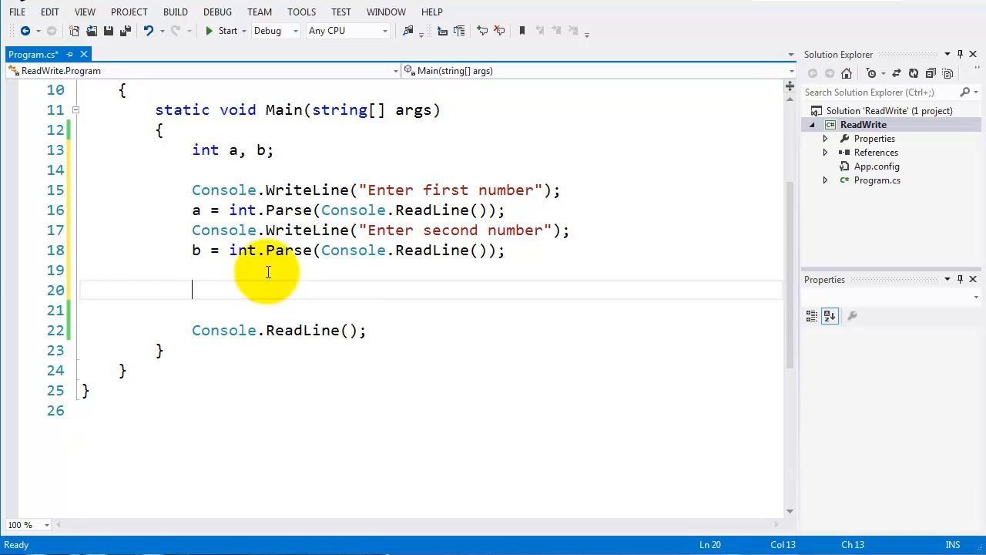
mouse_move(346, 109)
text(, )
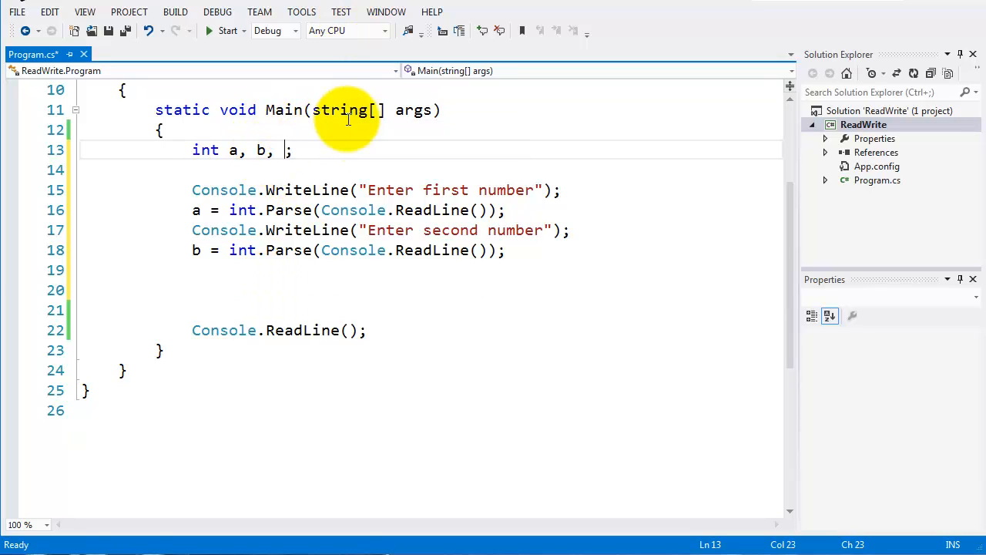
text(ans)
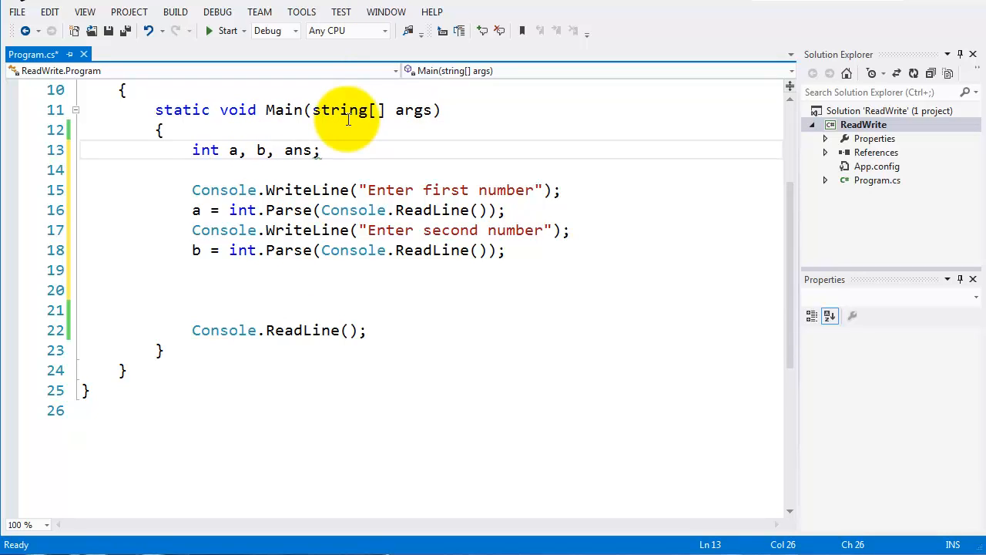
click(193, 289)
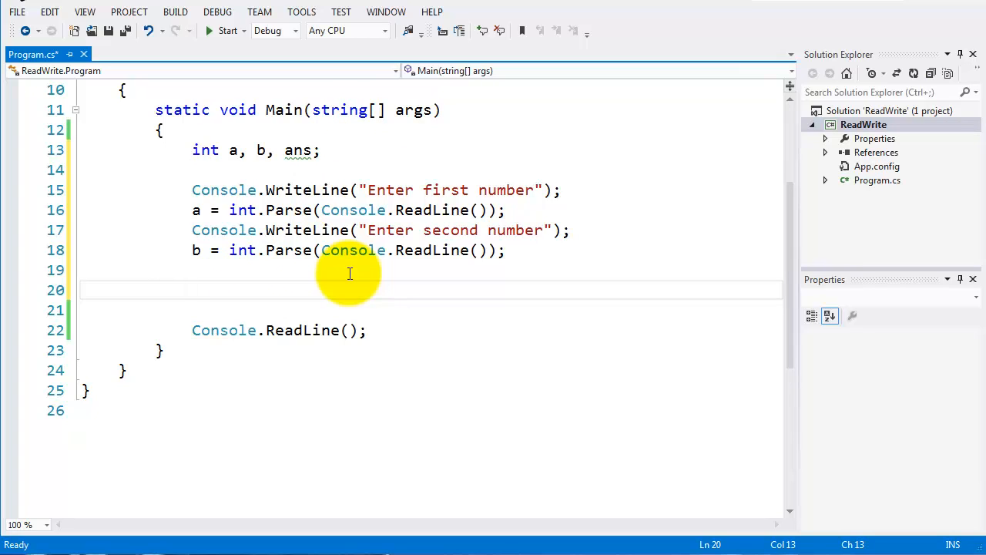
text(ans =)
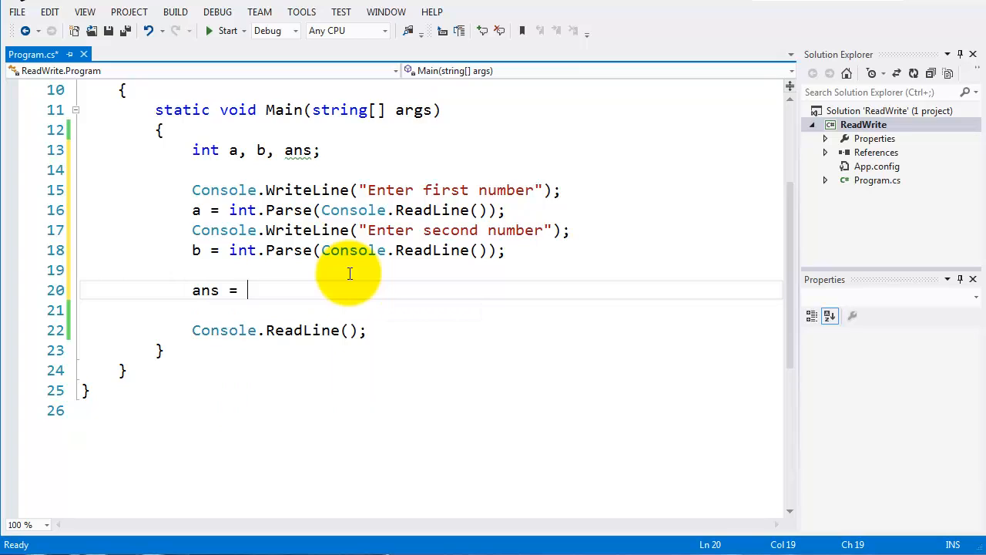
text(a *)
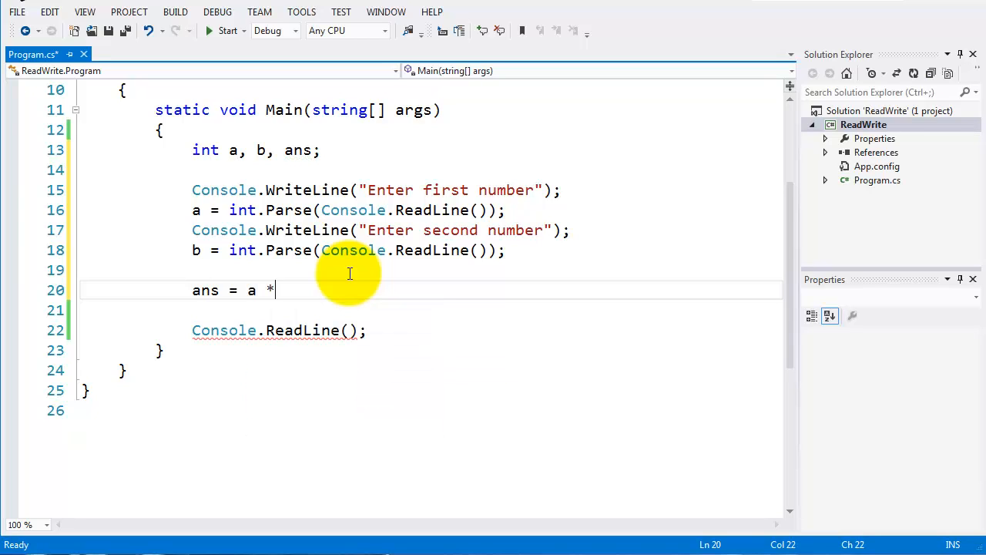
text(b)
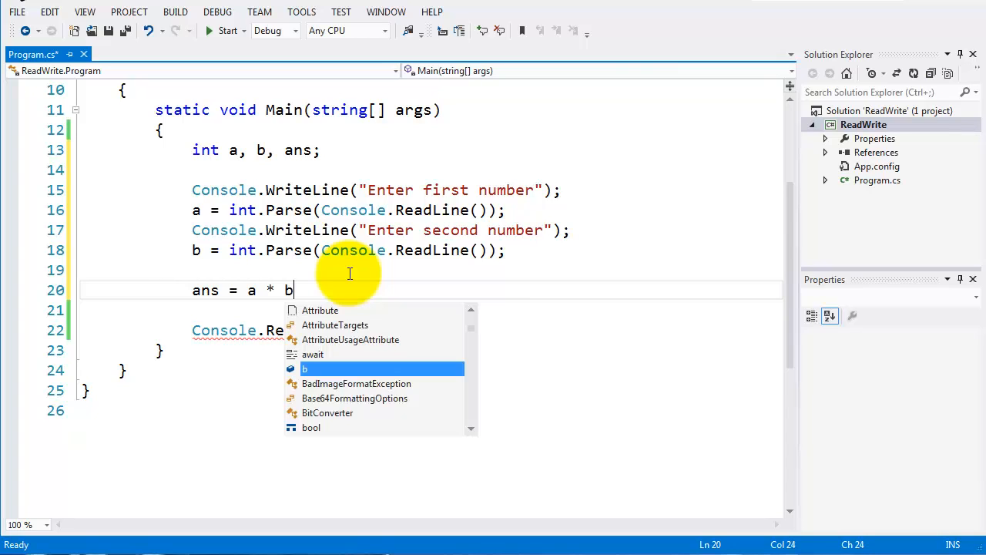
text(;)
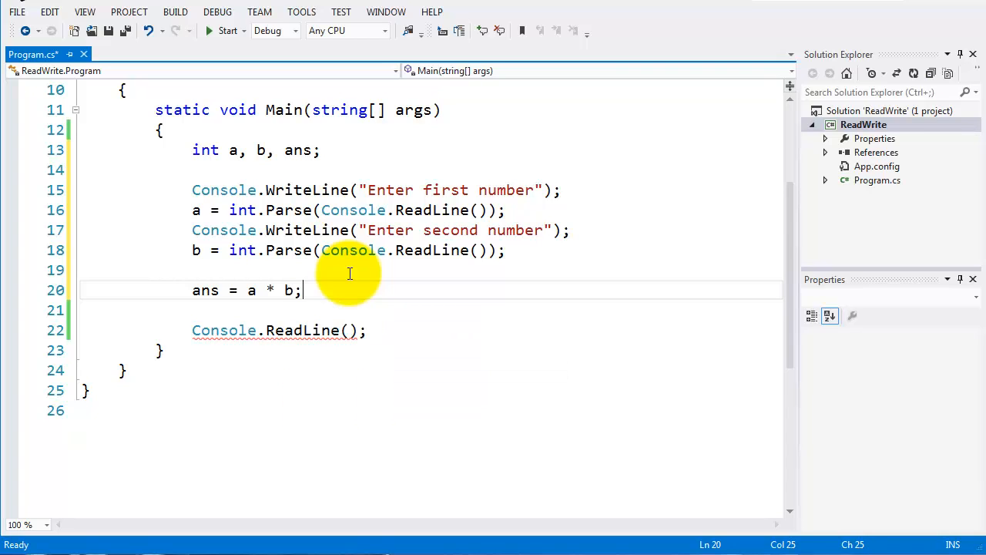
key(Enter)
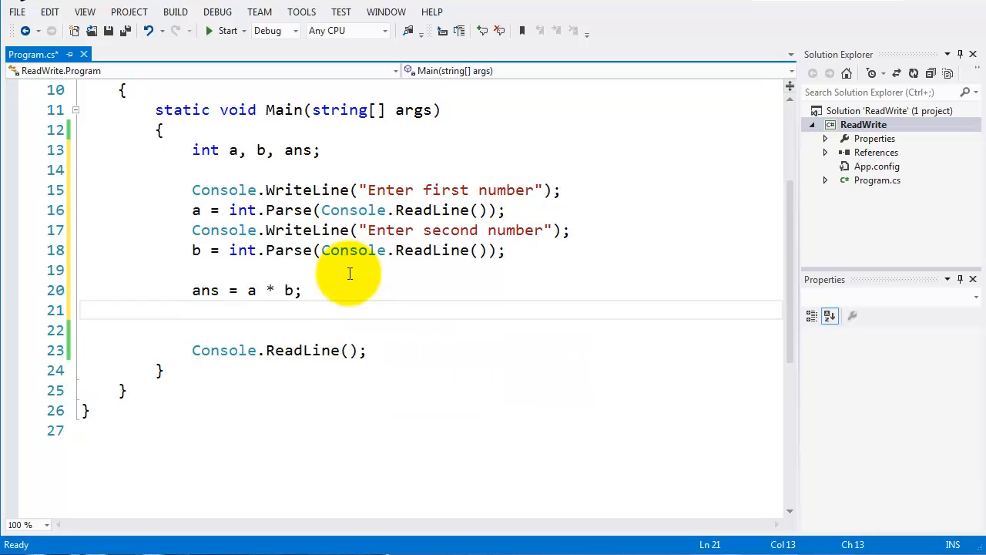
Add Console.WriteLine(ans); after the multiplication to print the product
text(Console.)
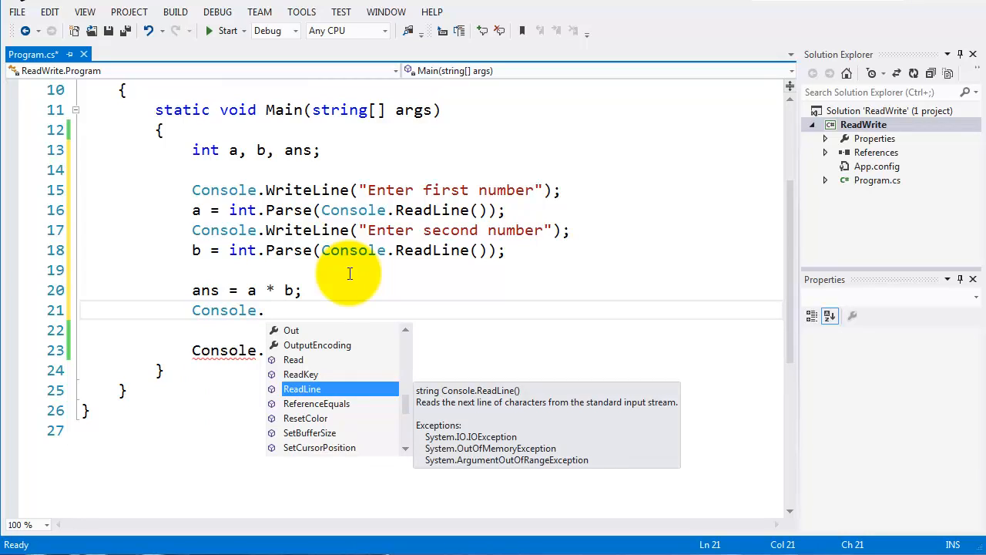
text(WriteLine()
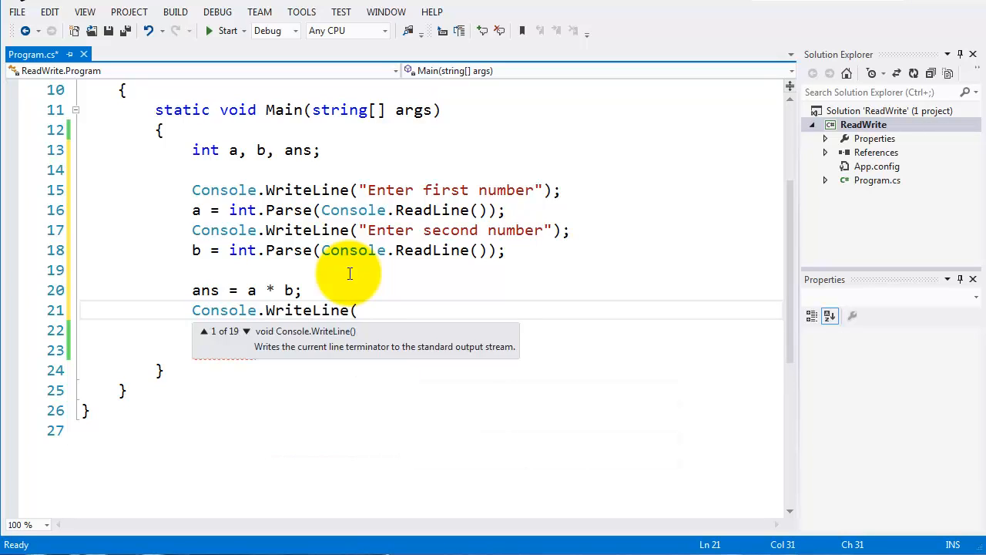
text();)
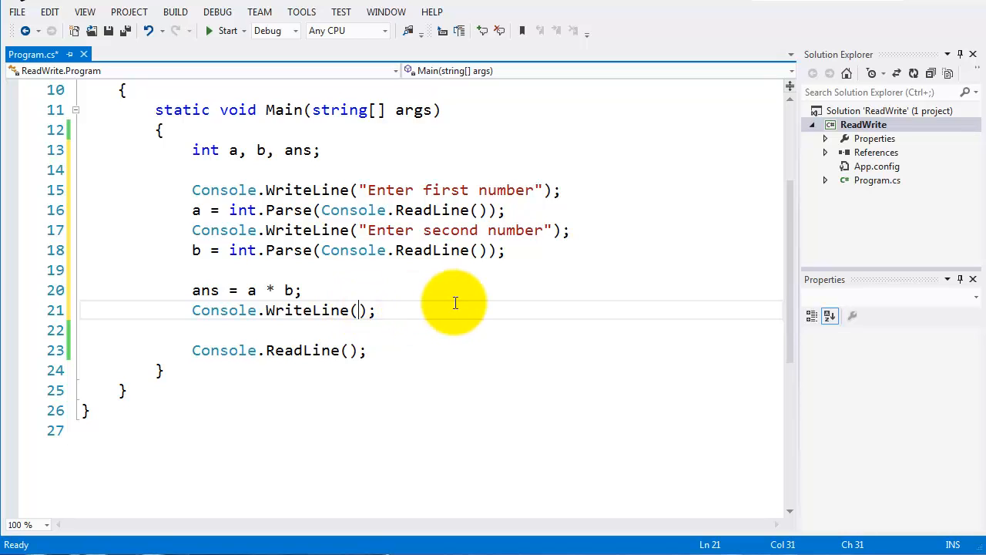
text(ans)
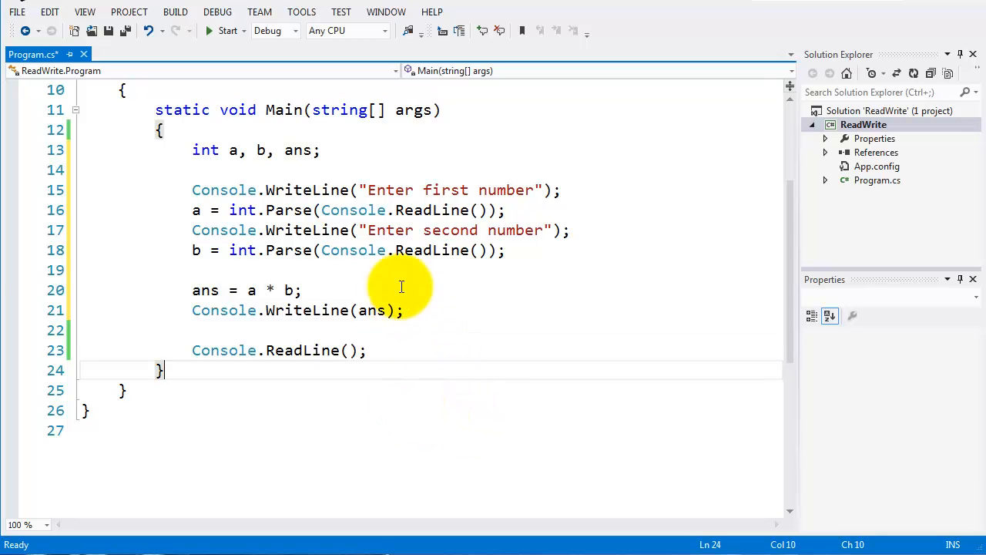
click(243, 209)
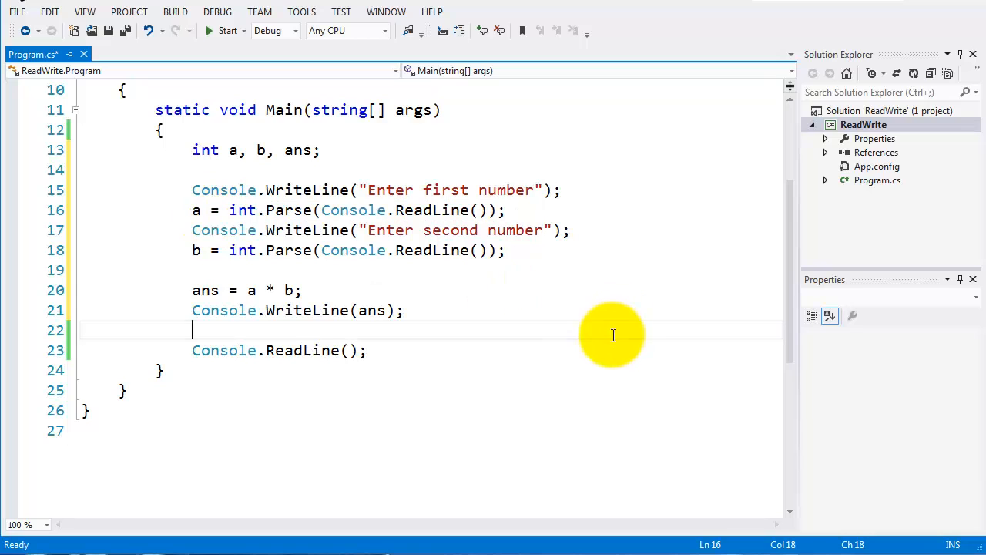
mouse_move(400, 310)
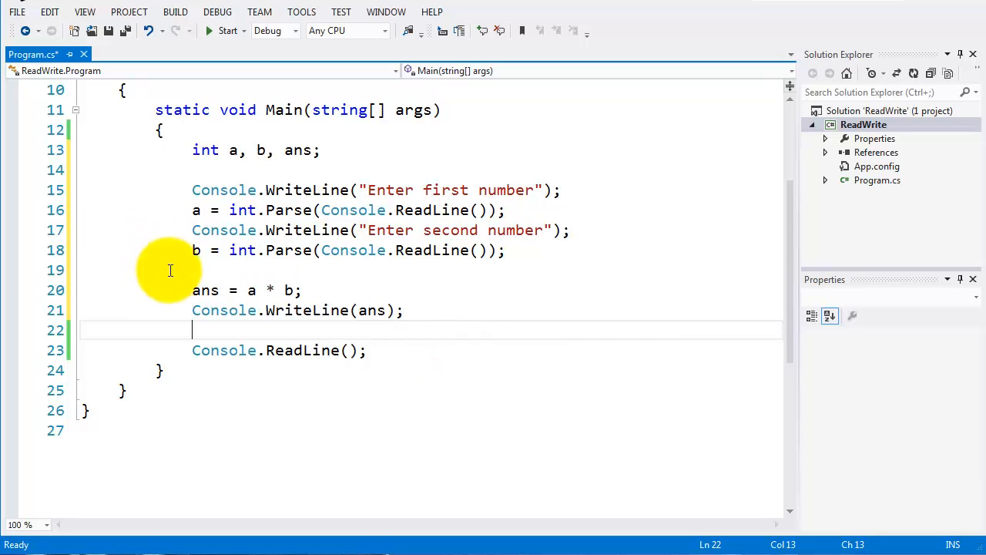
click(191, 290)
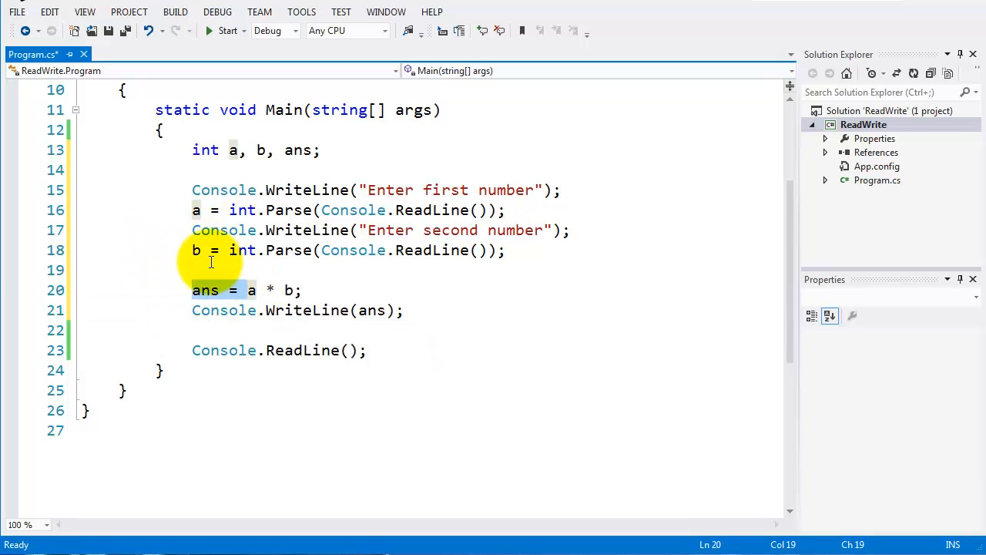
mouse_move(289, 290)
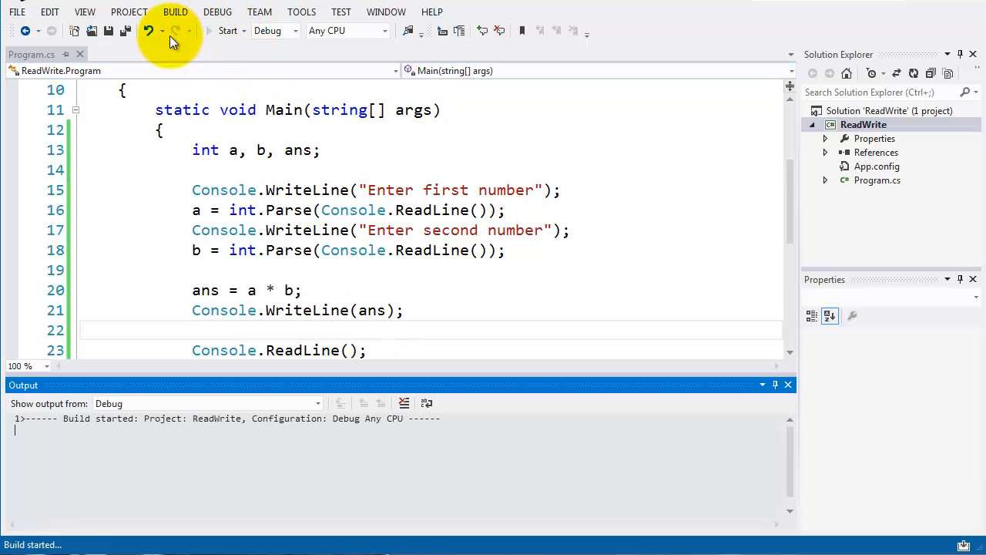
Start the program and enter 5 and 6 as the two numbers
click(227, 31)
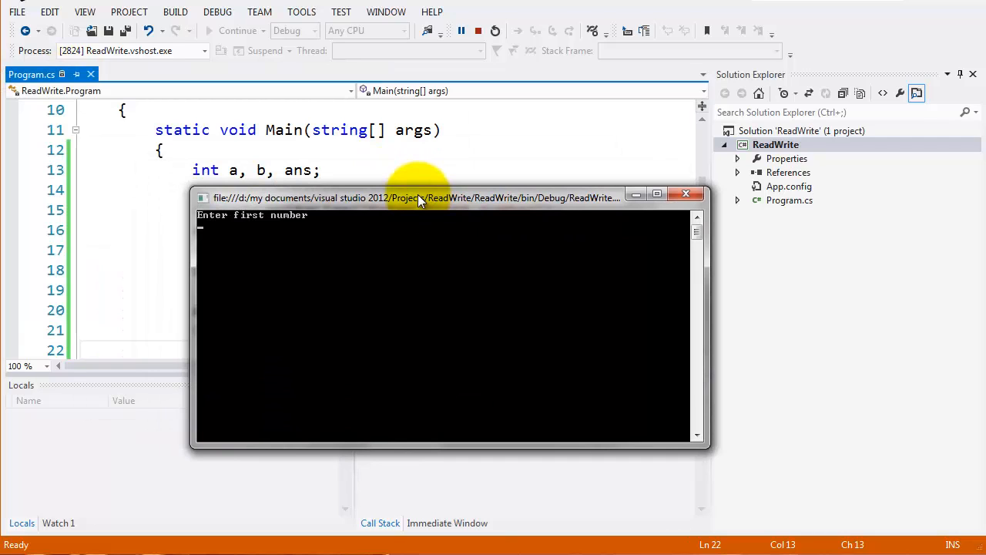
text(5)
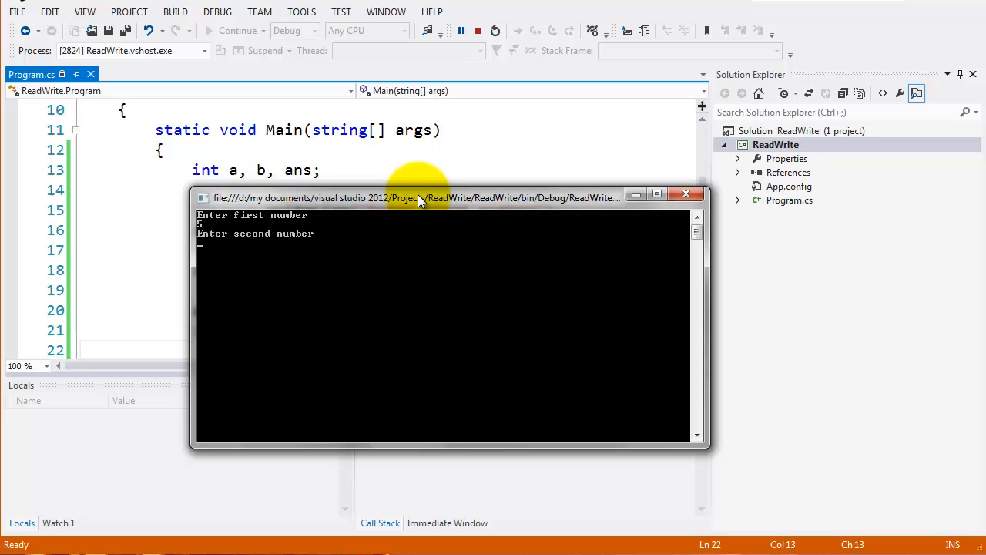
text(6)
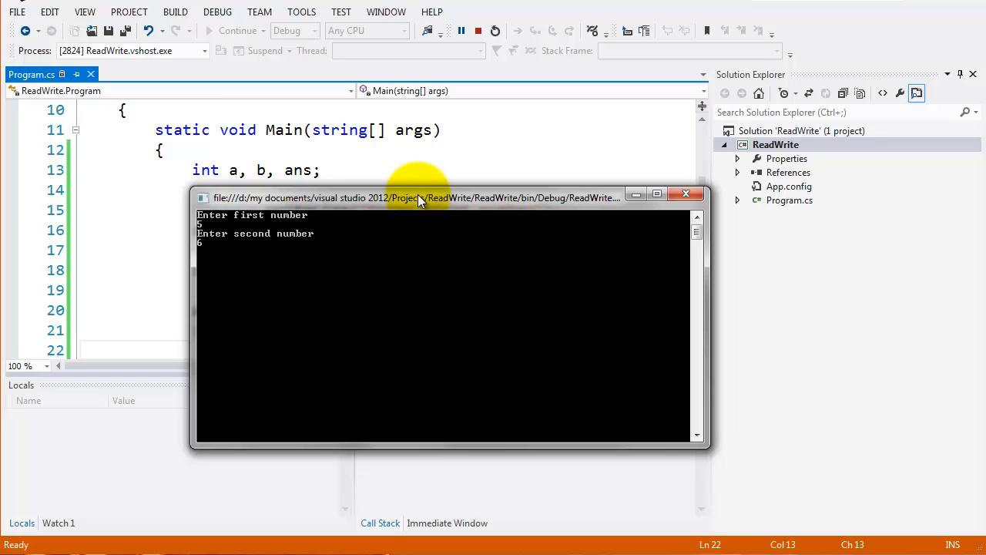
key(Return)
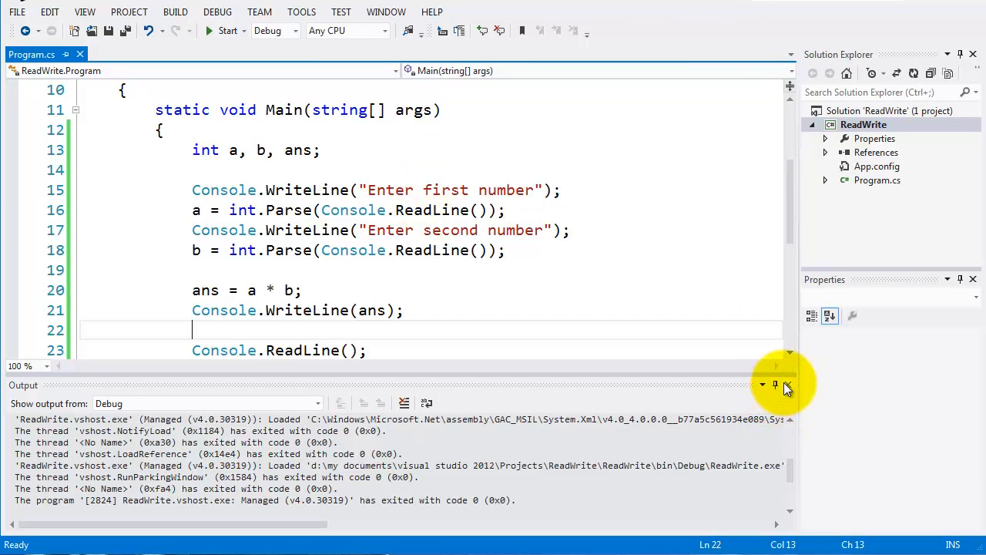
Hide the Output window so the full ReadWrite code is visible
click(786, 385)
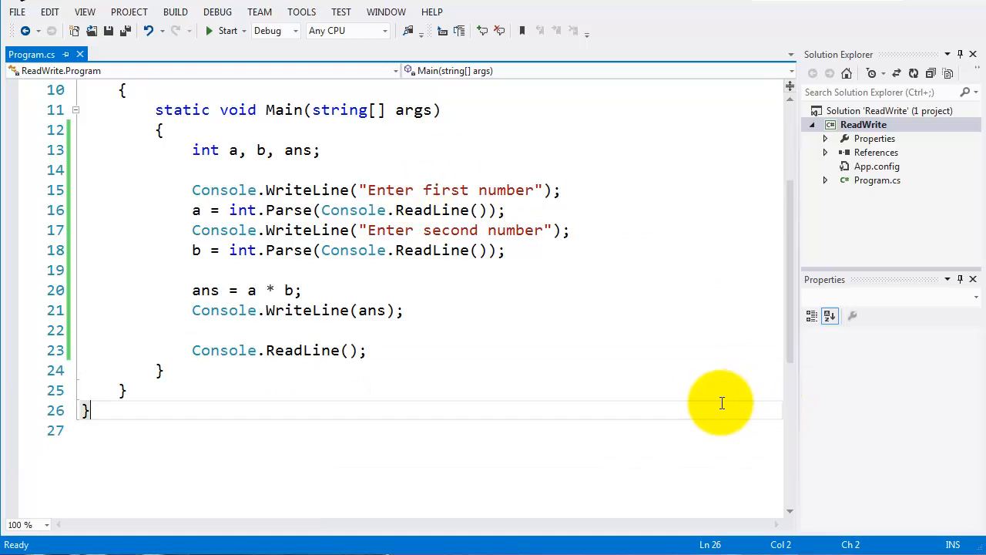